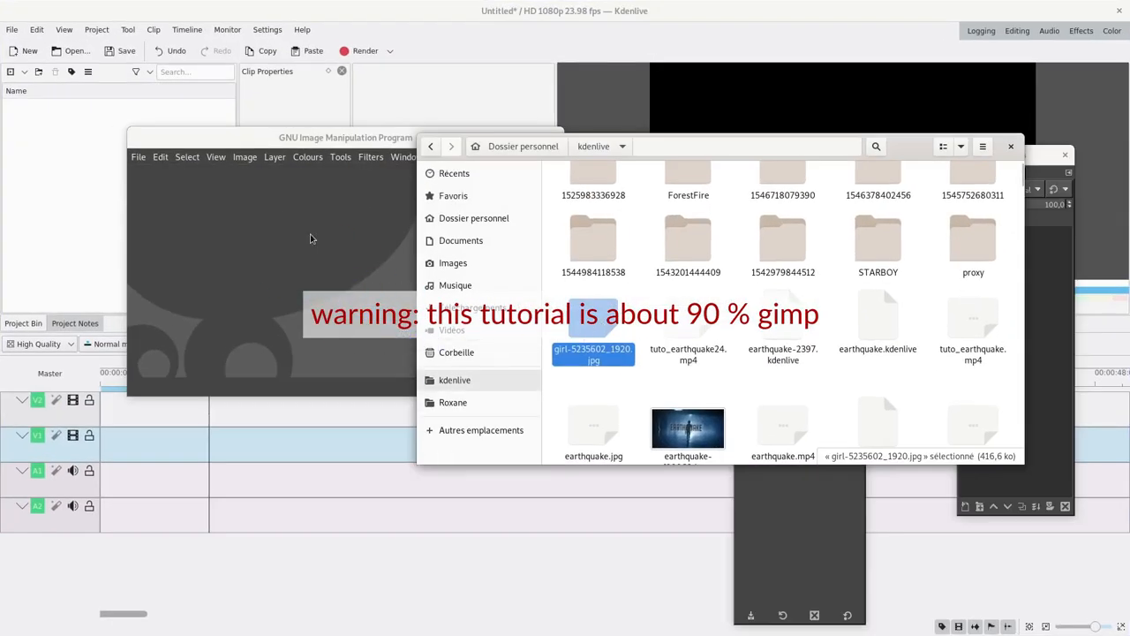
# Open girl-5235602_1920.jpg from the kdenlive folder into GIMP.
pyautogui.doubleClick(594, 353)
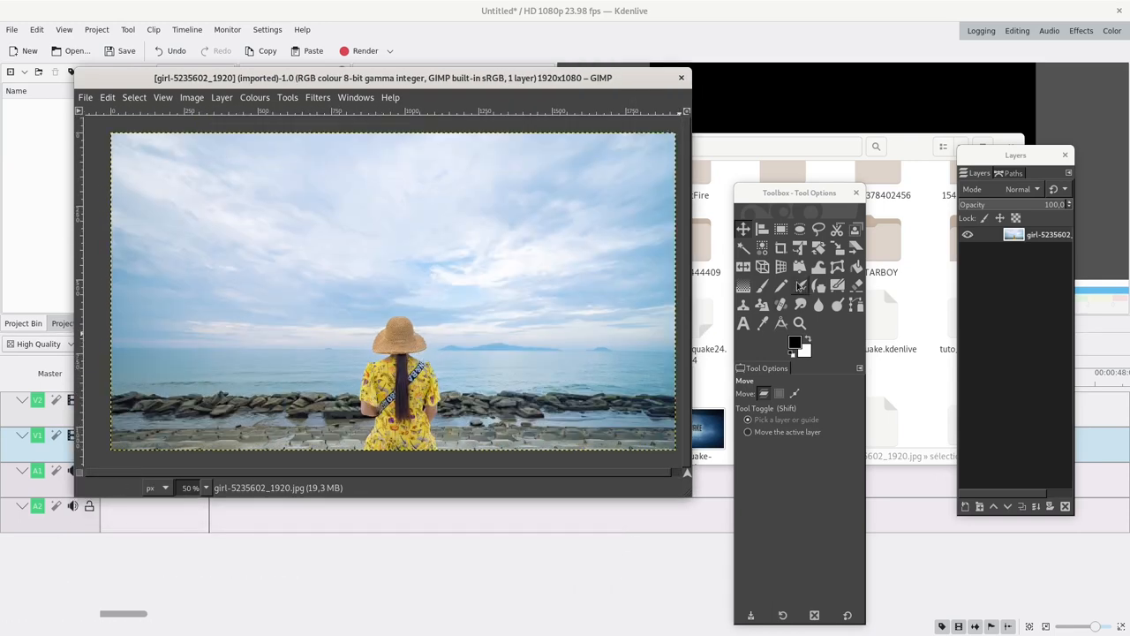
pyautogui.moveTo(855, 229)
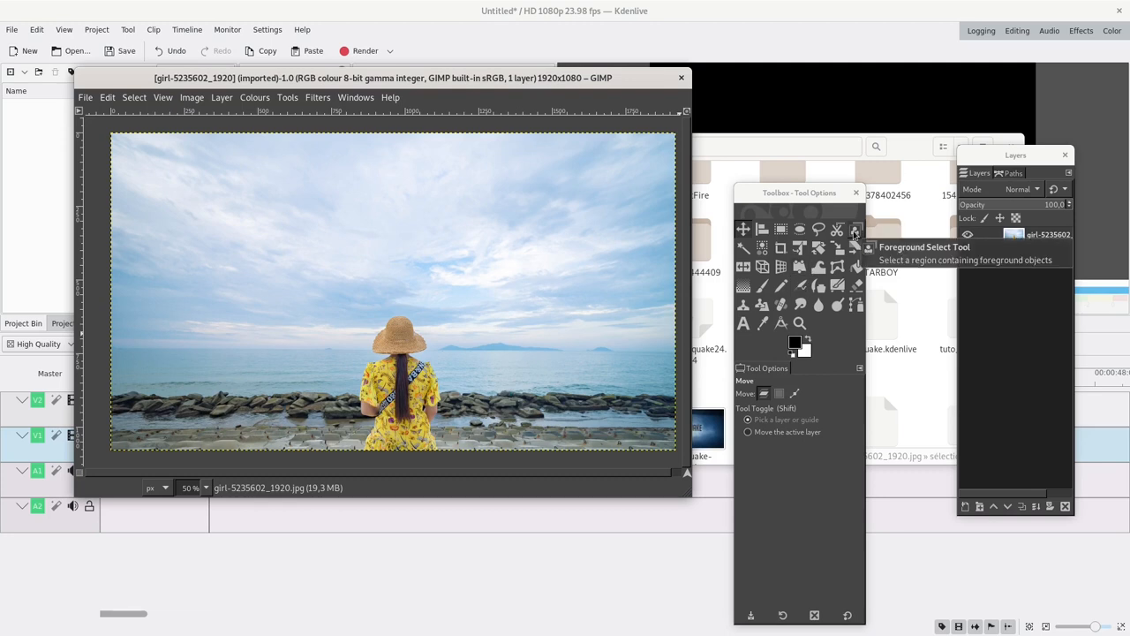
# With Foreground Select, accept the rough outline and mark the woman's body and hat as foreground.
pyautogui.click(855, 232)
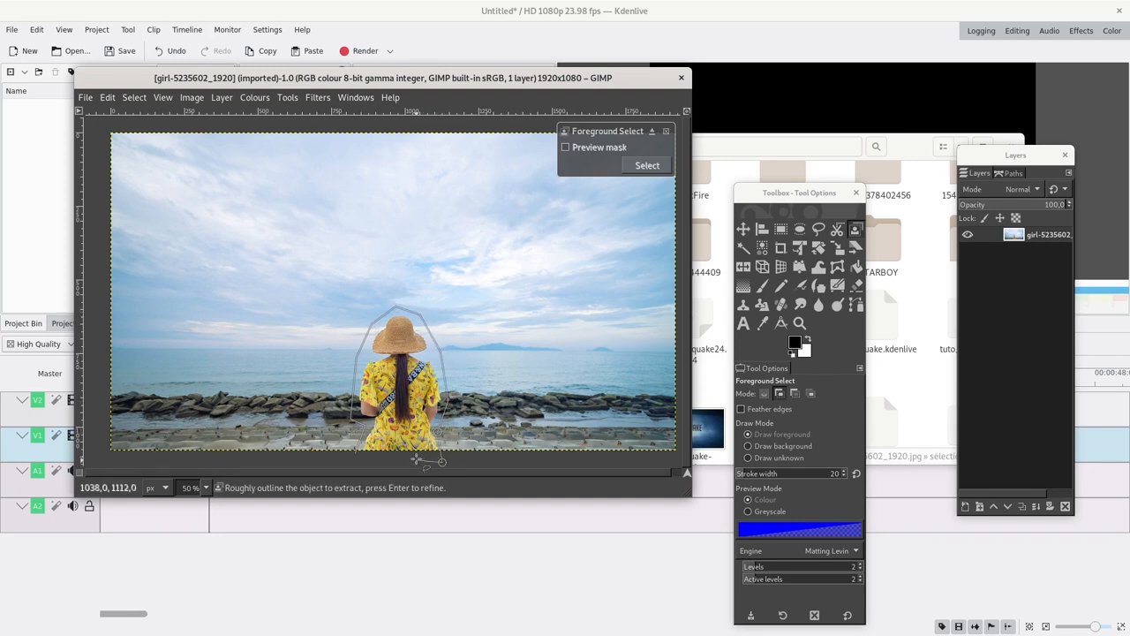
pyautogui.press('Return')
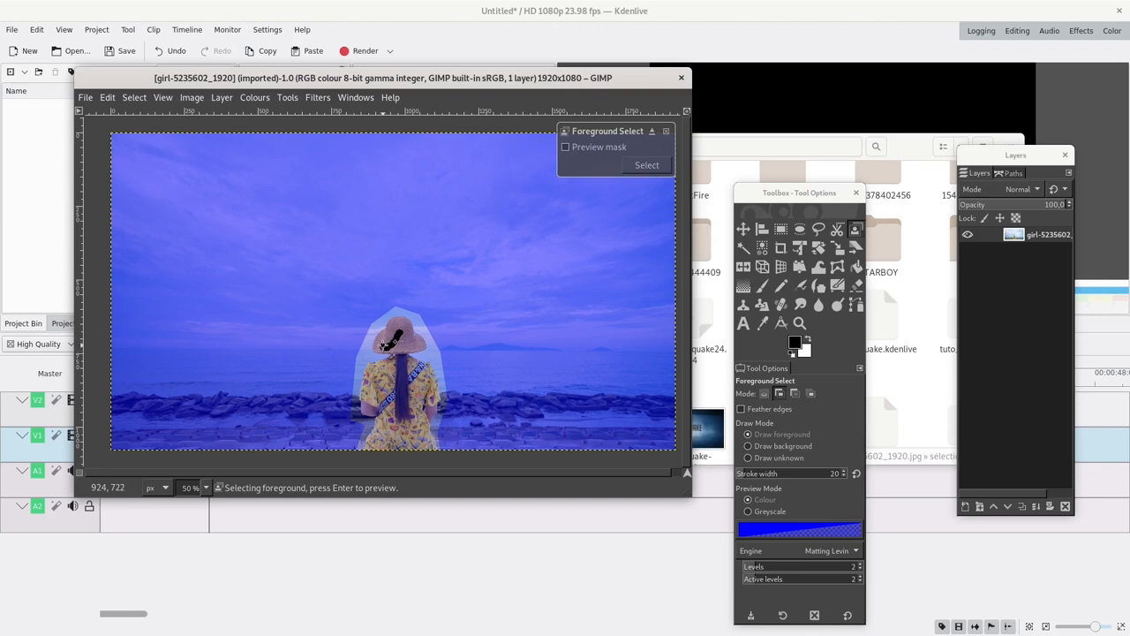
pyautogui.moveTo(392, 332); pyautogui.dragTo(398, 389)
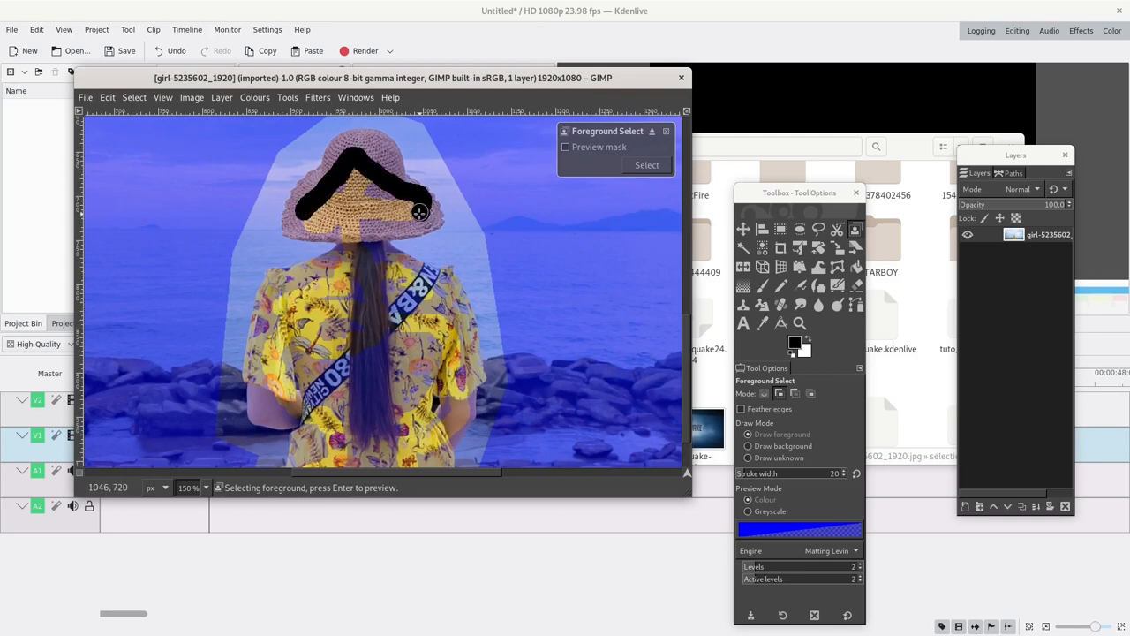
pyautogui.moveTo(420, 212); pyautogui.dragTo(368, 332)
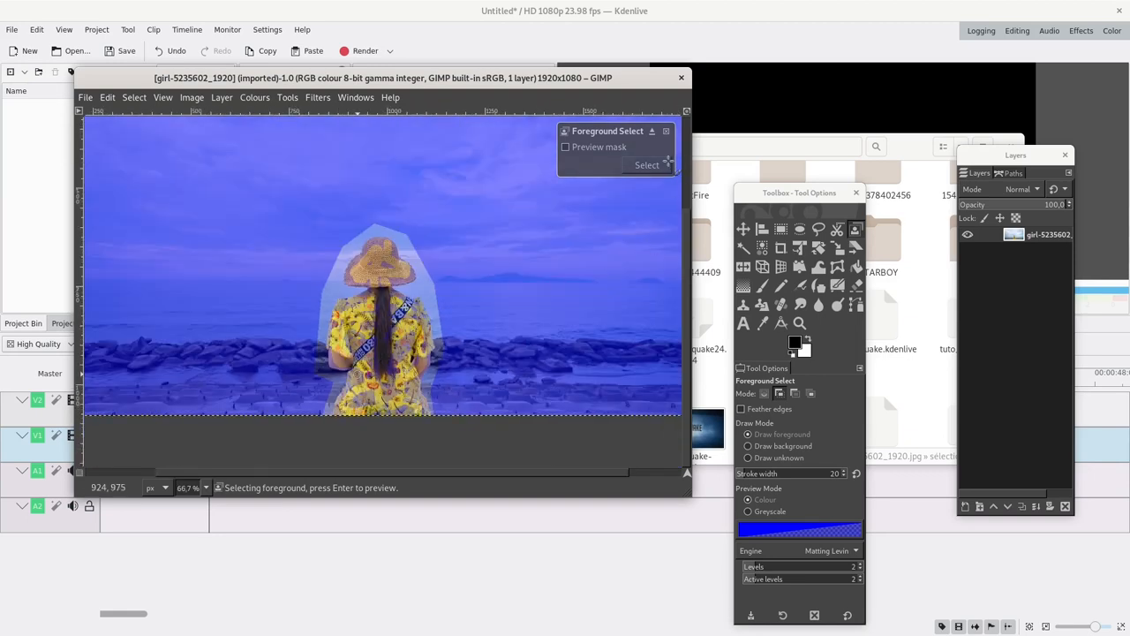
# Select the woman, duplicate the photo layer and add a layer mask built from the selection.
pyautogui.click(646, 166)
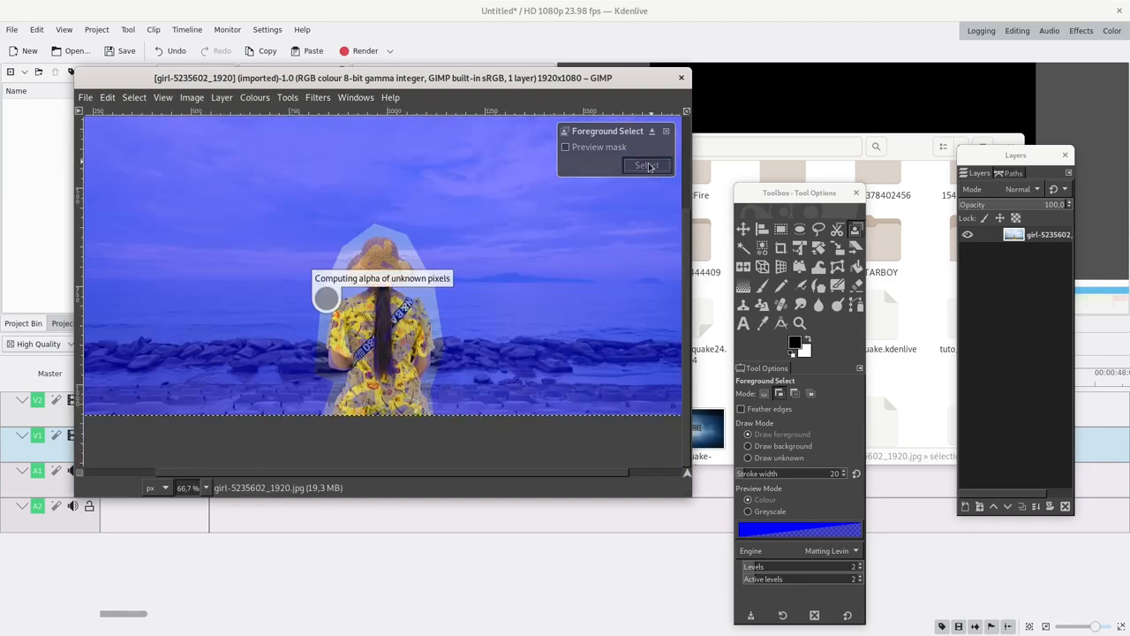
pyautogui.click(647, 166)
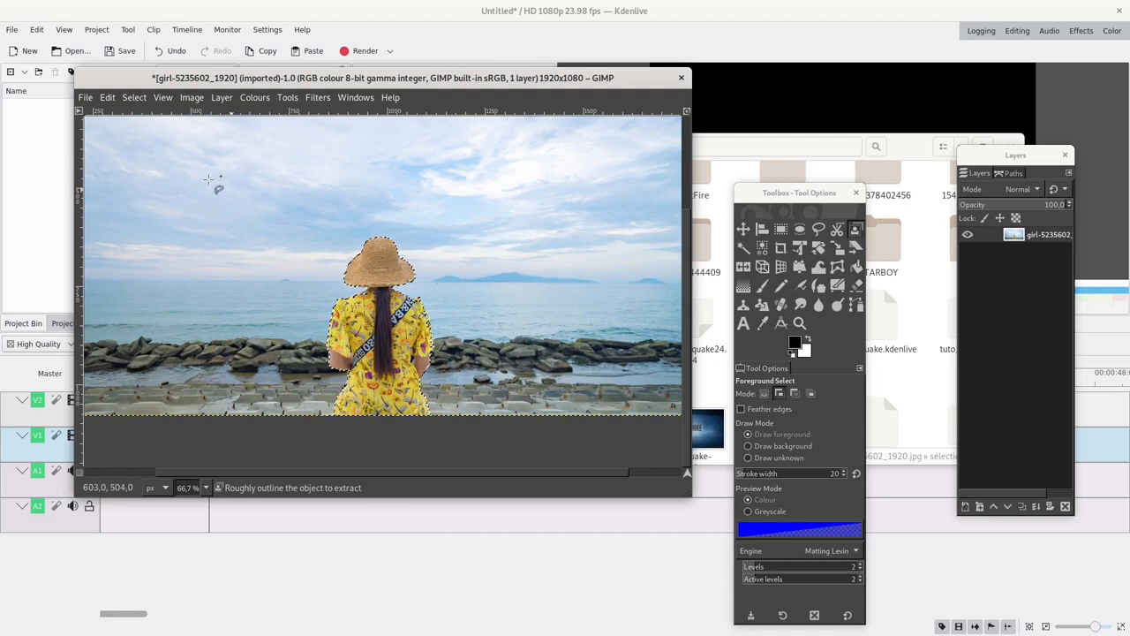
pyautogui.click(135, 97)
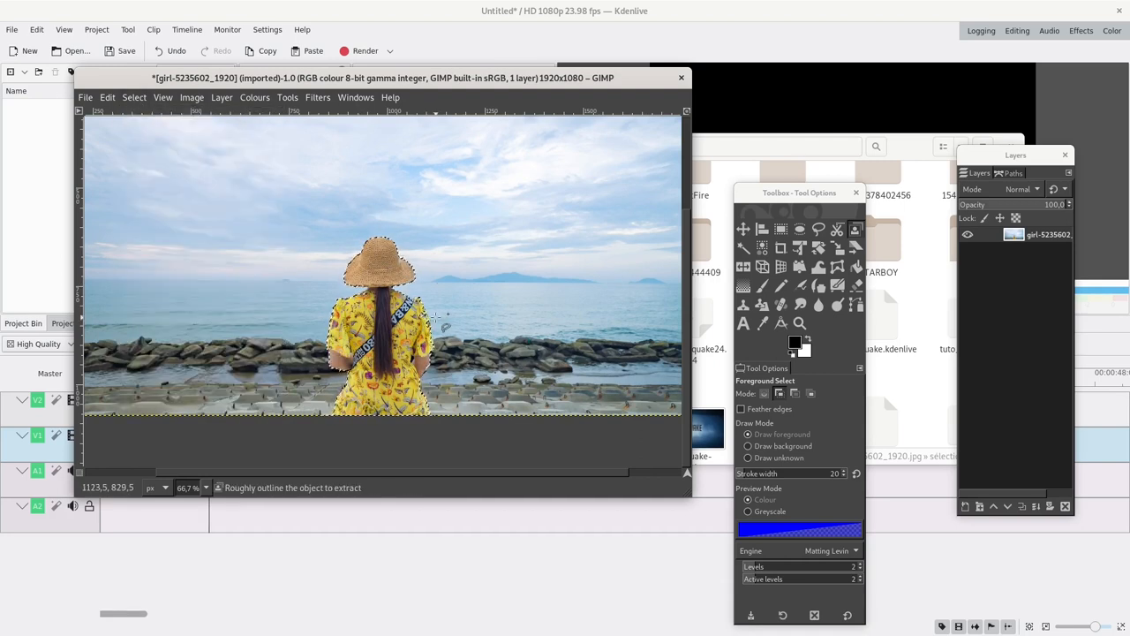
pyautogui.moveTo(1035, 505)
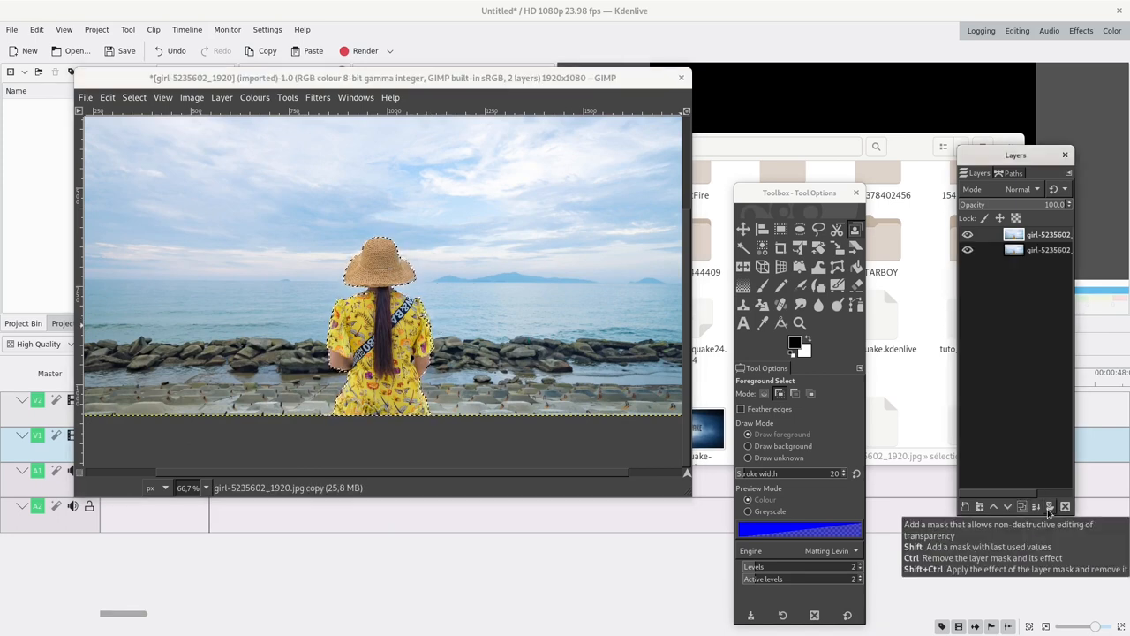
pyautogui.click(1049, 506)
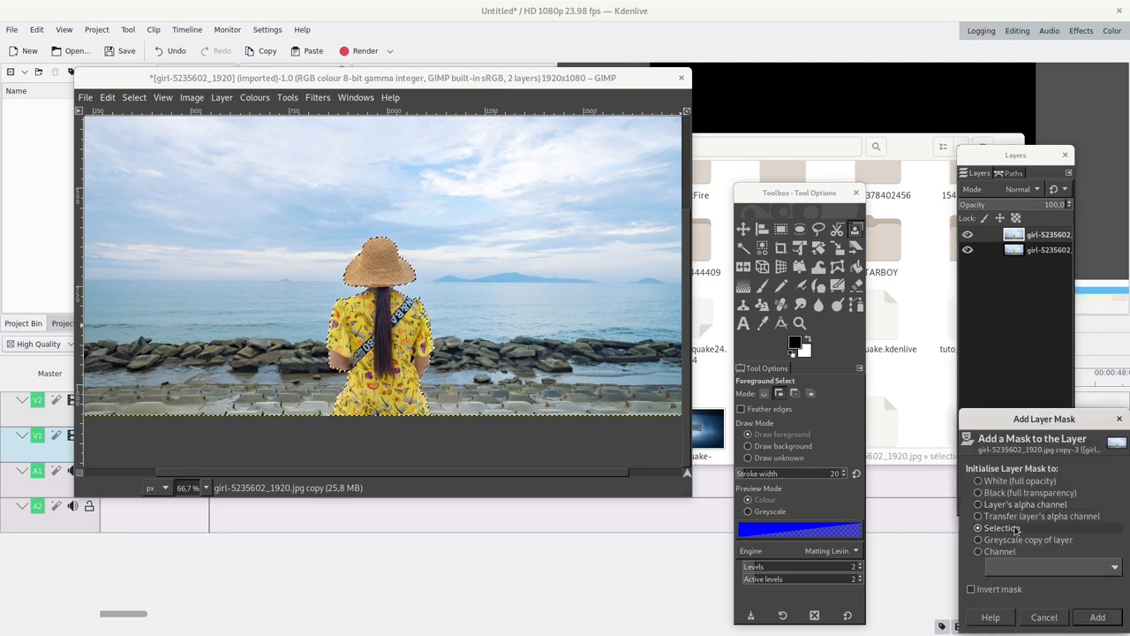
pyautogui.click(1093, 618)
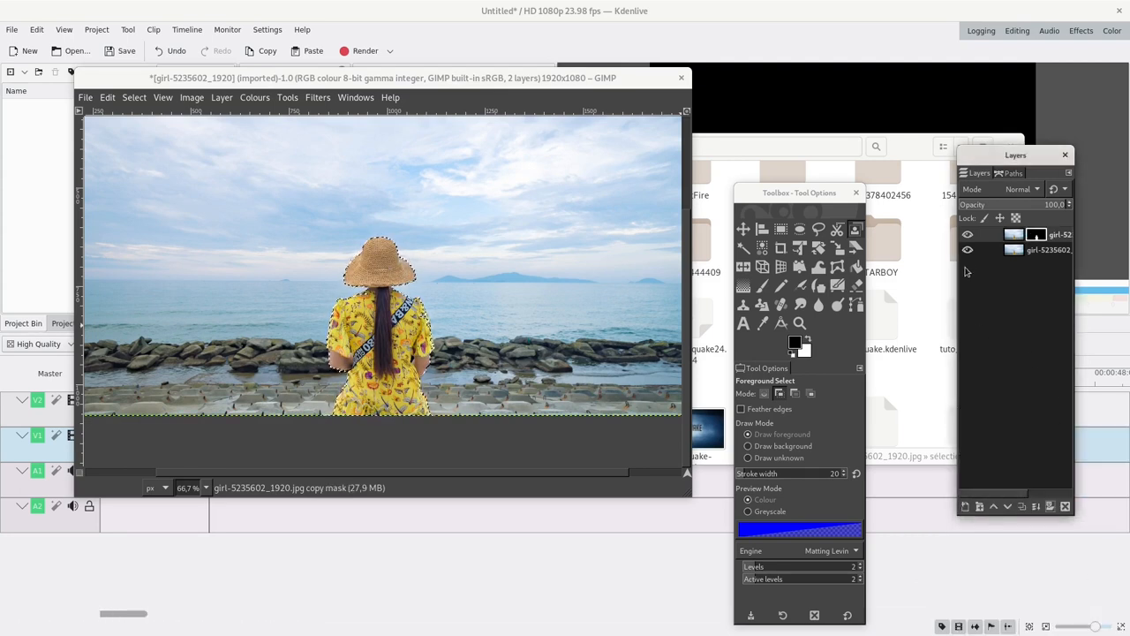
# Ready the Paintbrush for touching up the mask edges around the woman's shoulders and dress.
pyautogui.click(968, 233)
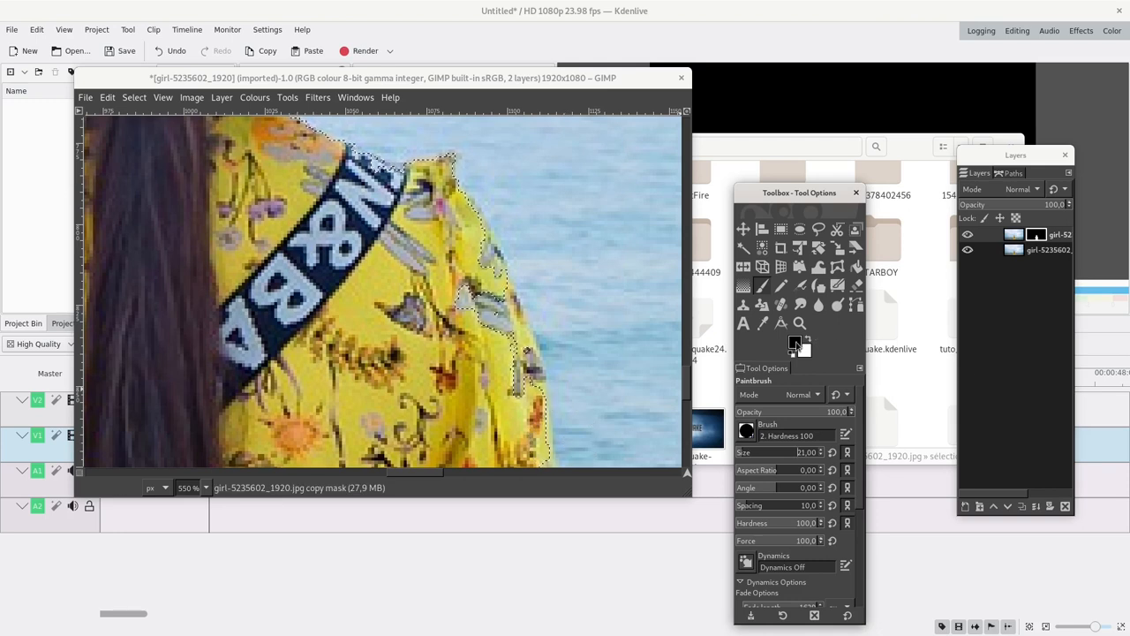
pyautogui.moveTo(791, 343)
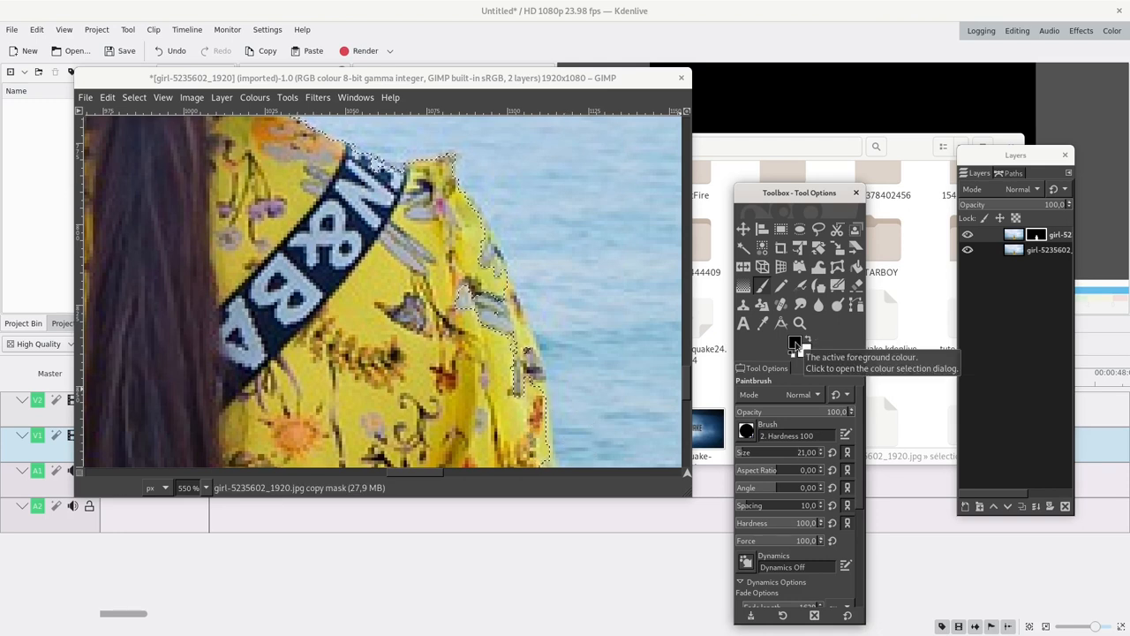
pyautogui.moveTo(562, 301)
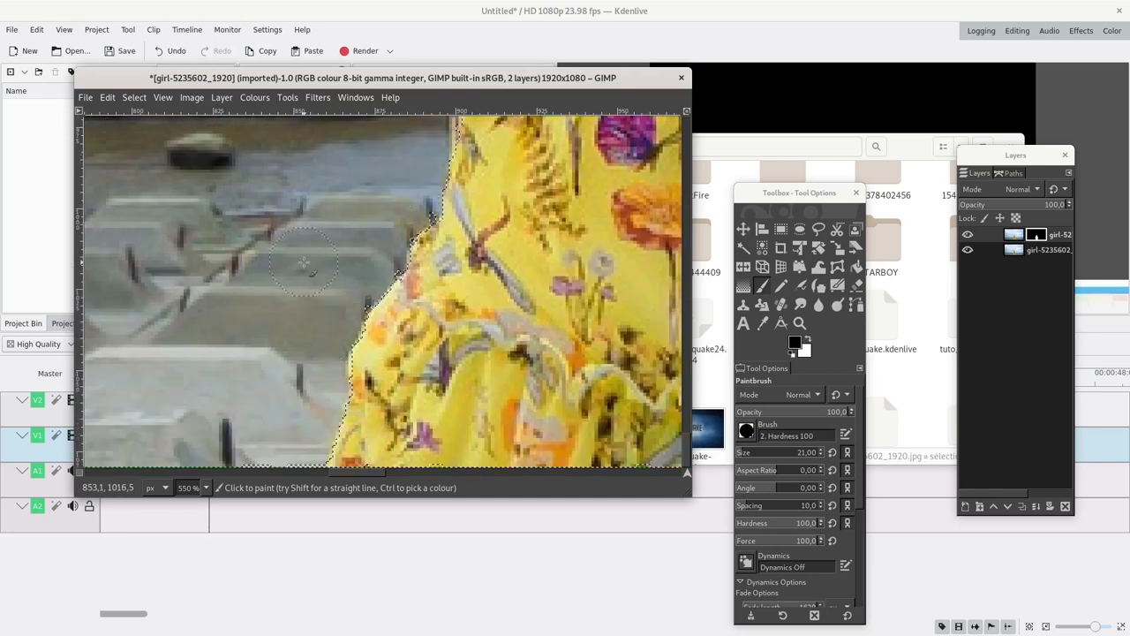
pyautogui.moveTo(372, 261)
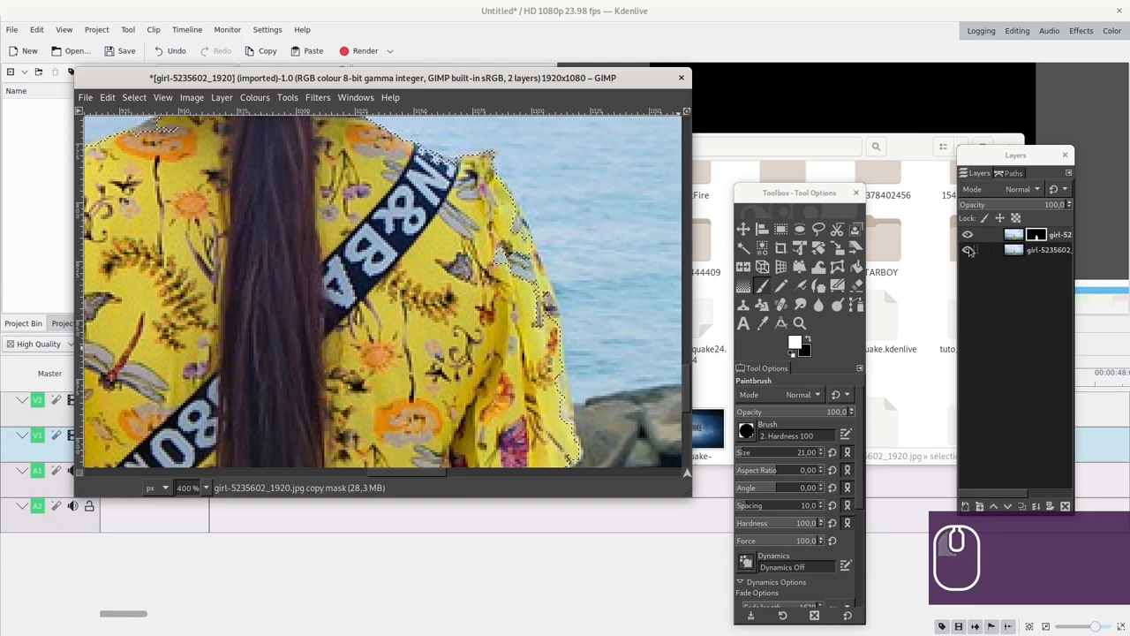
# Toggle the original photo layer's visibility to check the cutout against transparency around the hat.
pyautogui.click(970, 251)
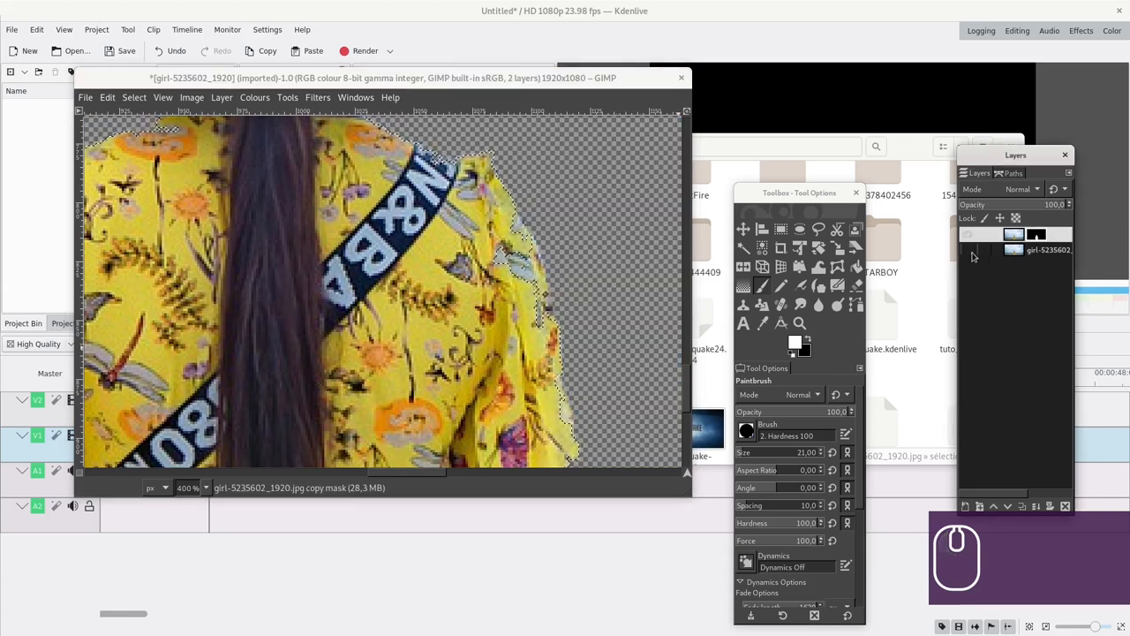
pyautogui.click(968, 251)
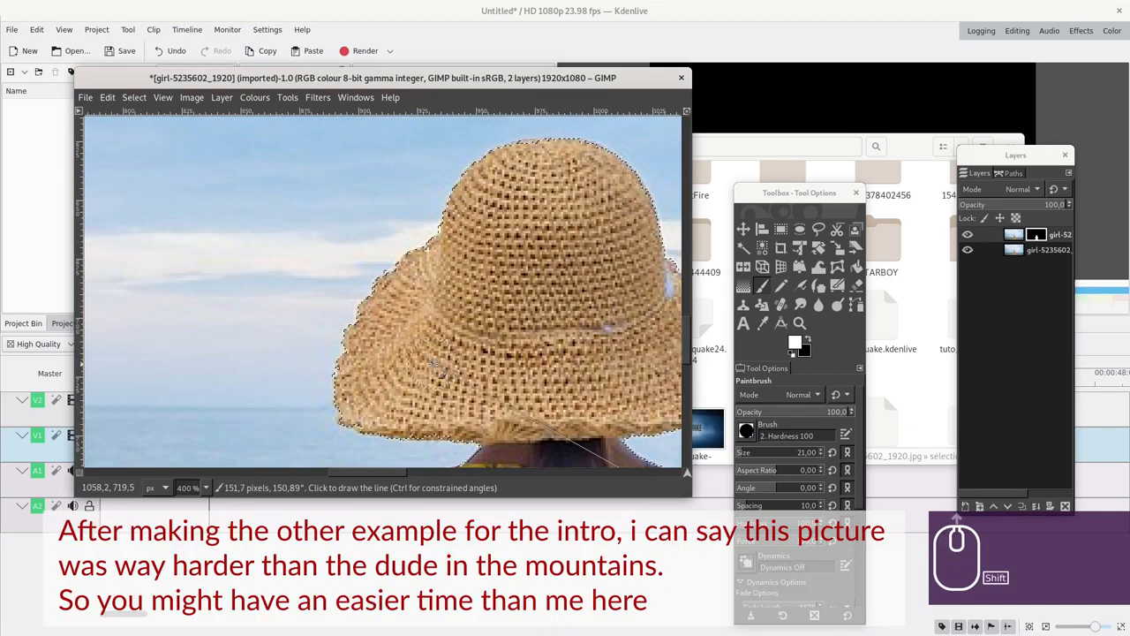
pyautogui.scroll(-3)
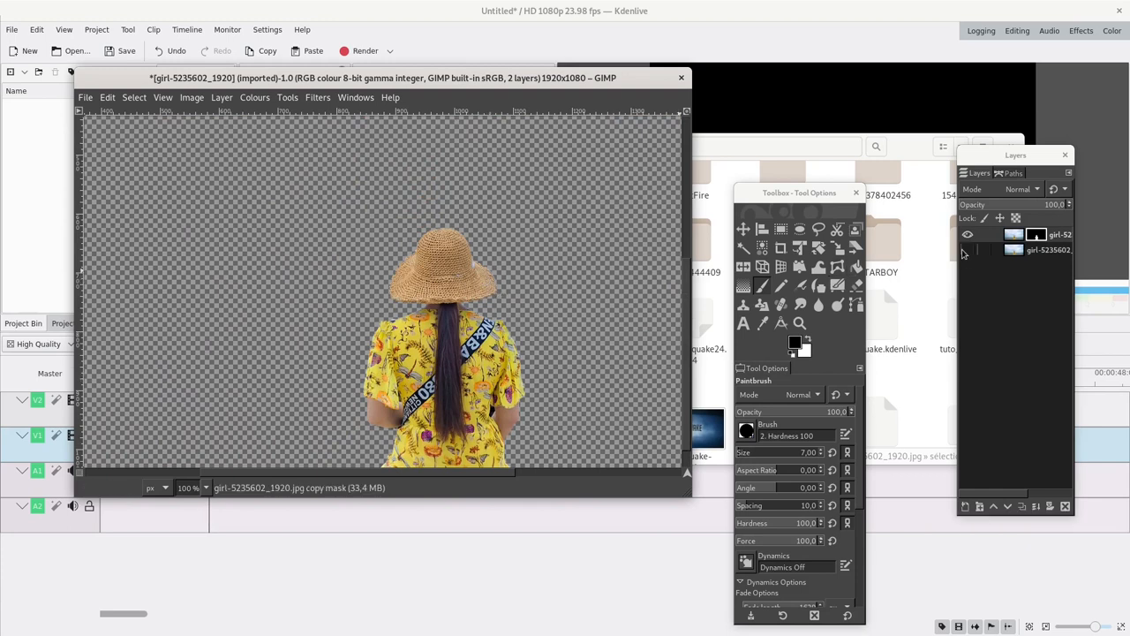
# Scale the cutout layer up slightly to about 1938×1090, then make the original photo layer active.
pyautogui.click(968, 254)
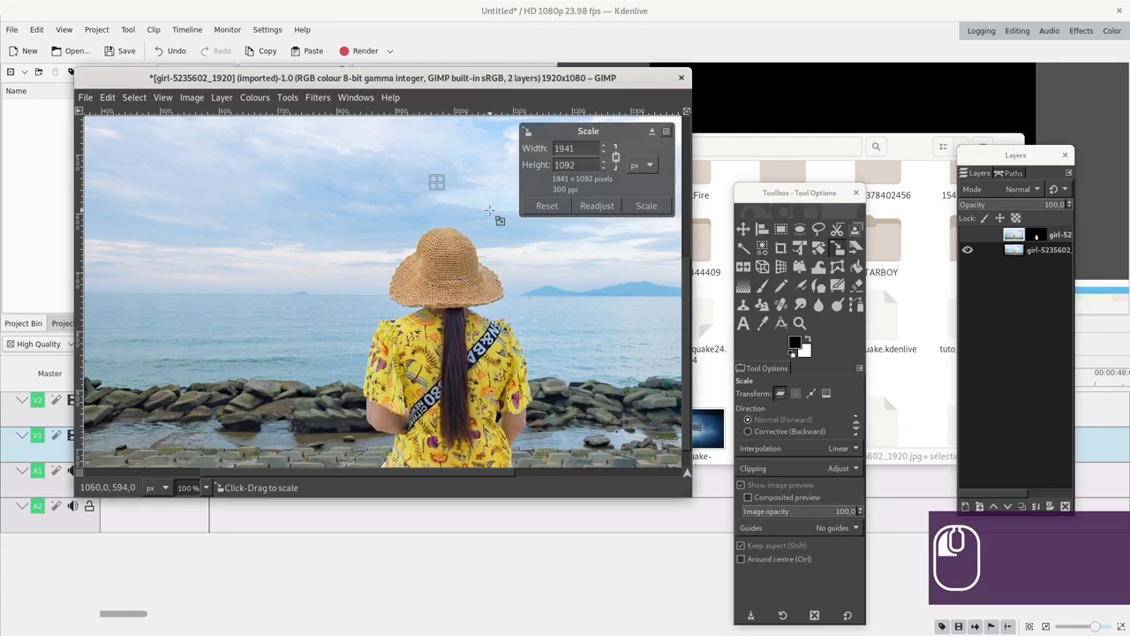
pyautogui.moveTo(498, 220); pyautogui.dragTo(438, 215)
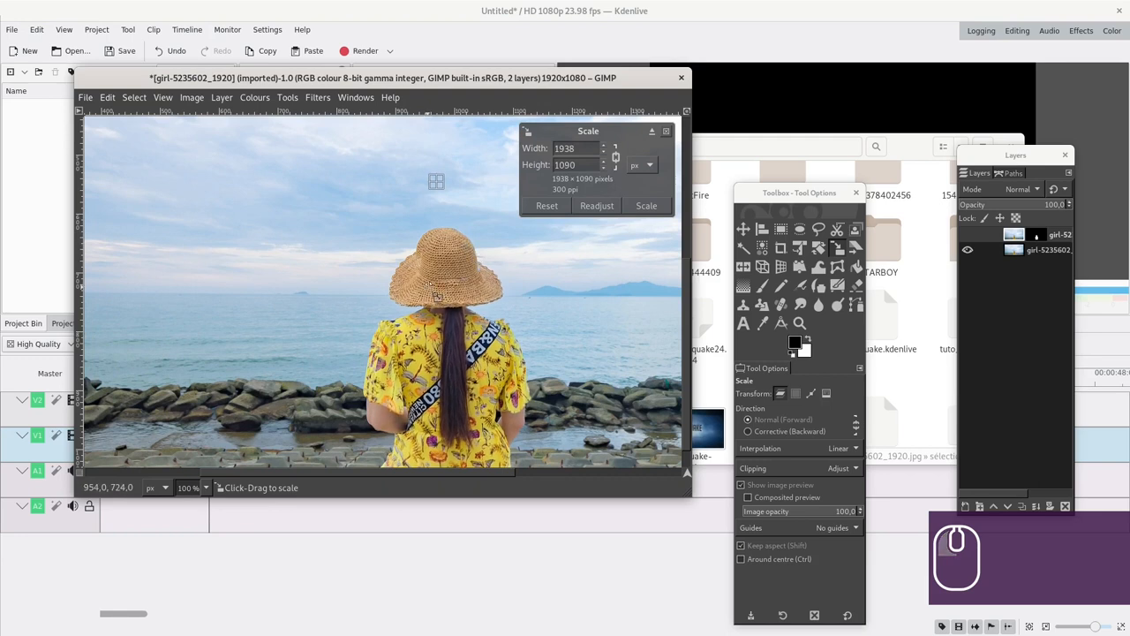
pyautogui.moveTo(480, 293)
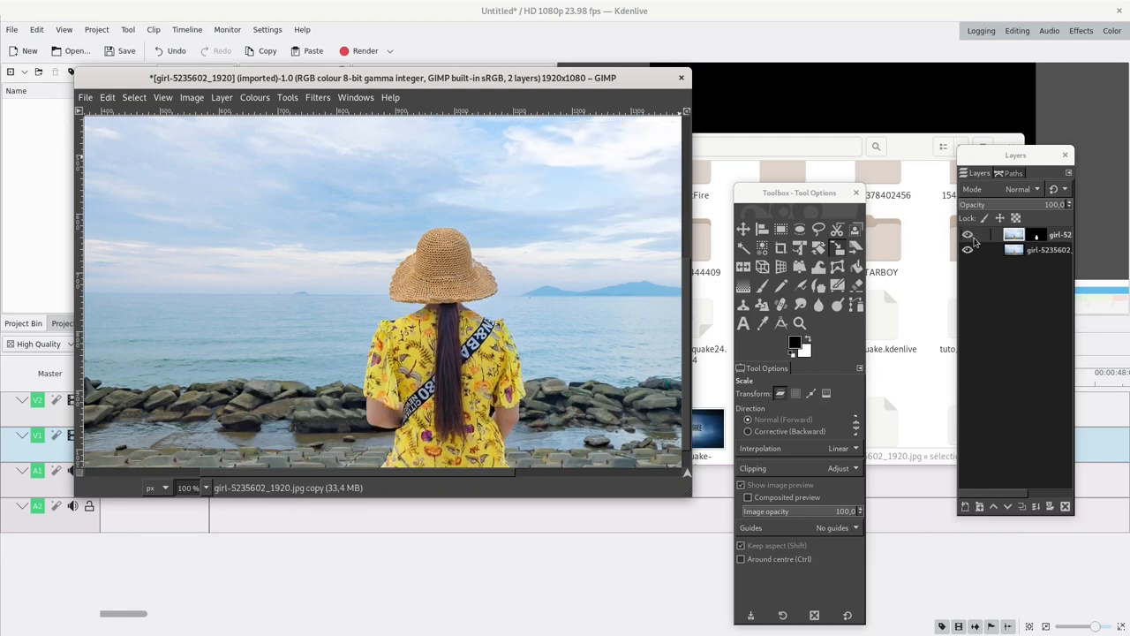
pyautogui.click(968, 234)
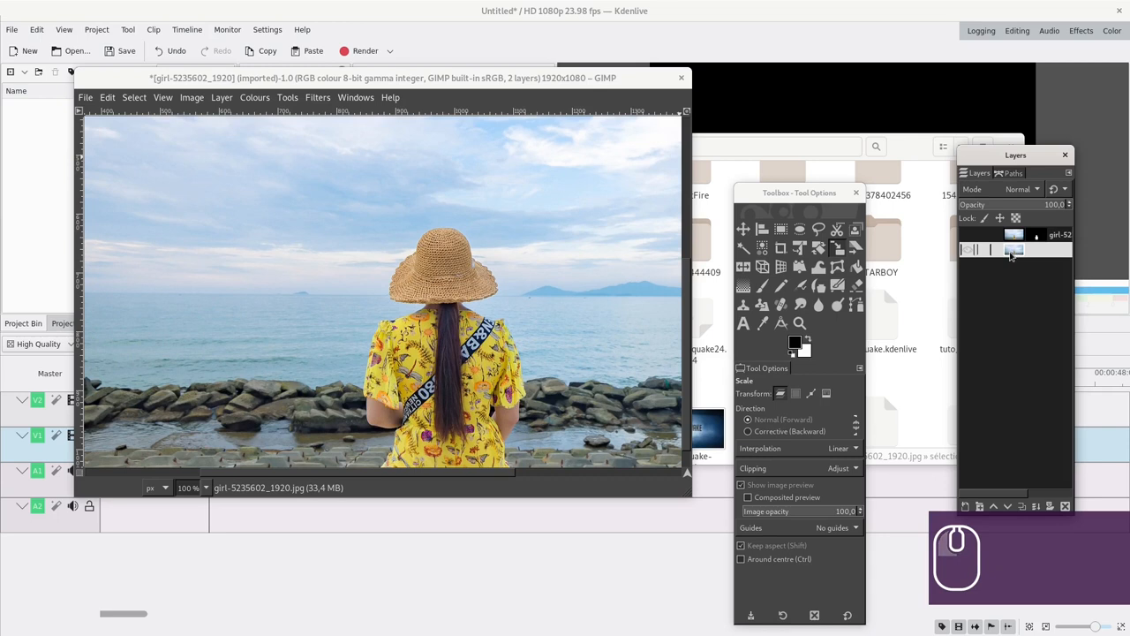
# Duplicate the original photo layer and run Resynthesize on the girl area with the photo copy as texture source.
pyautogui.click(1012, 254)
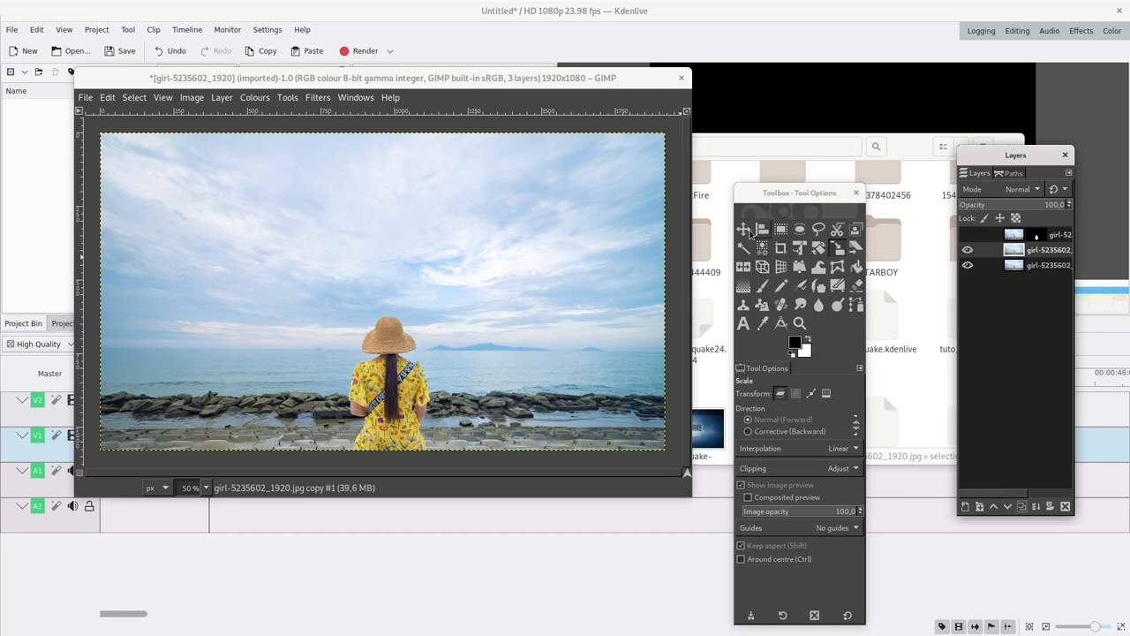
pyautogui.moveTo(746, 230)
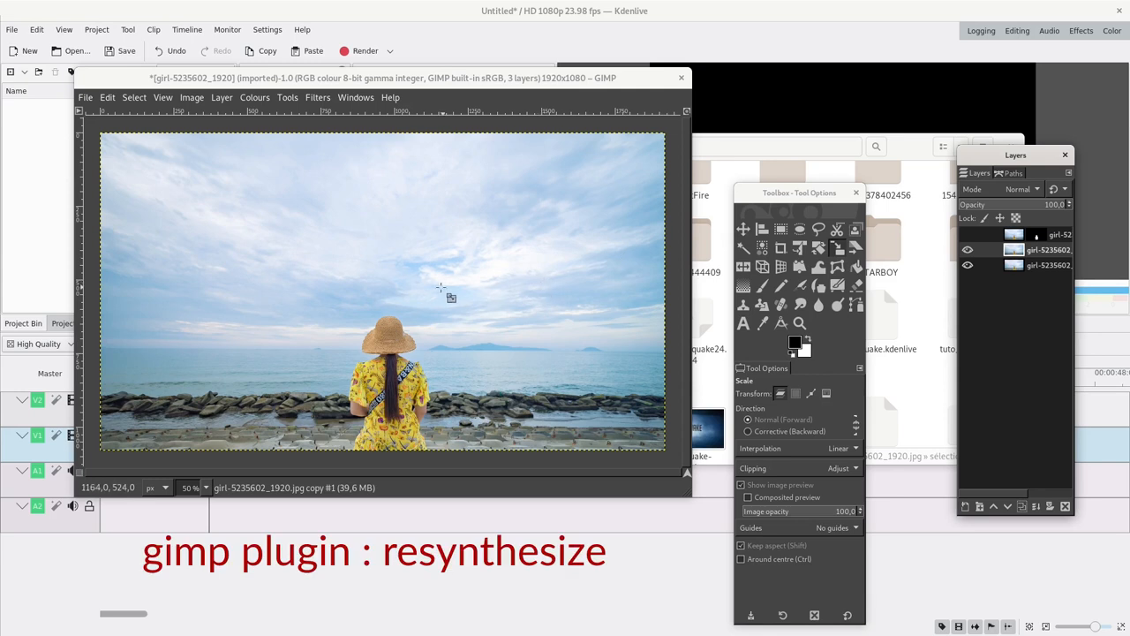
pyautogui.click(318, 97)
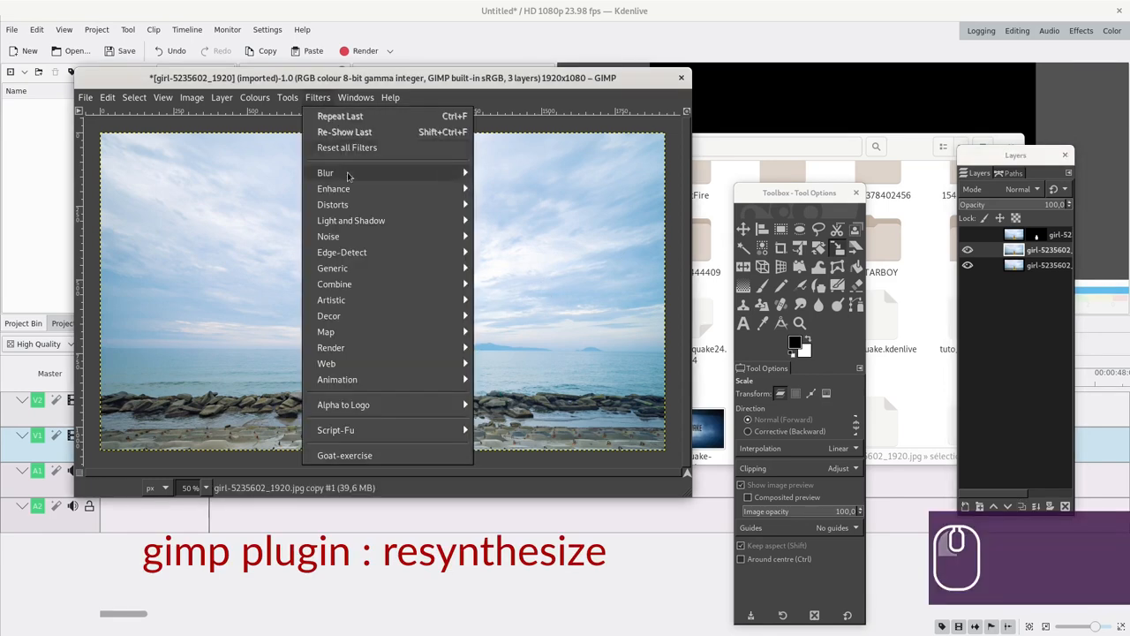
pyautogui.moveTo(350, 187)
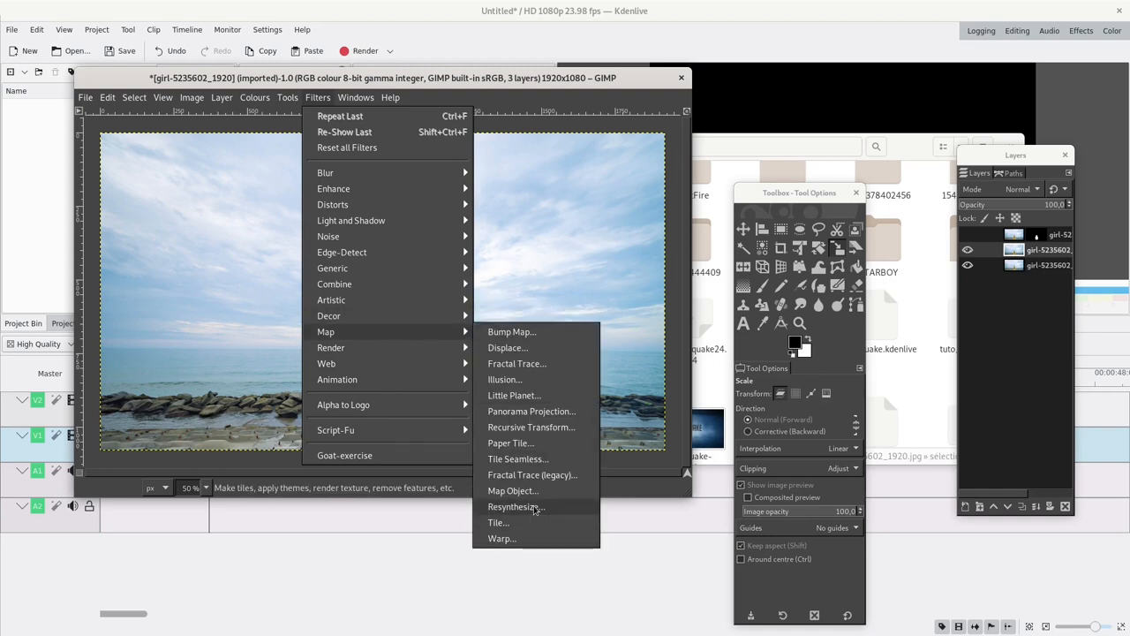
pyautogui.click(513, 505)
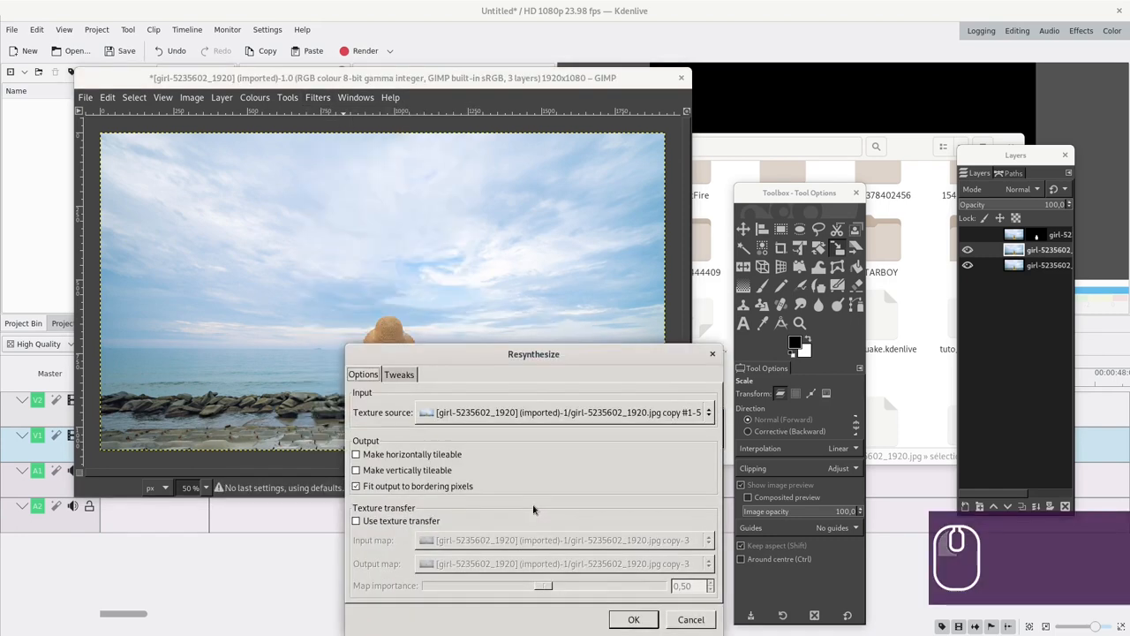
pyautogui.click(633, 619)
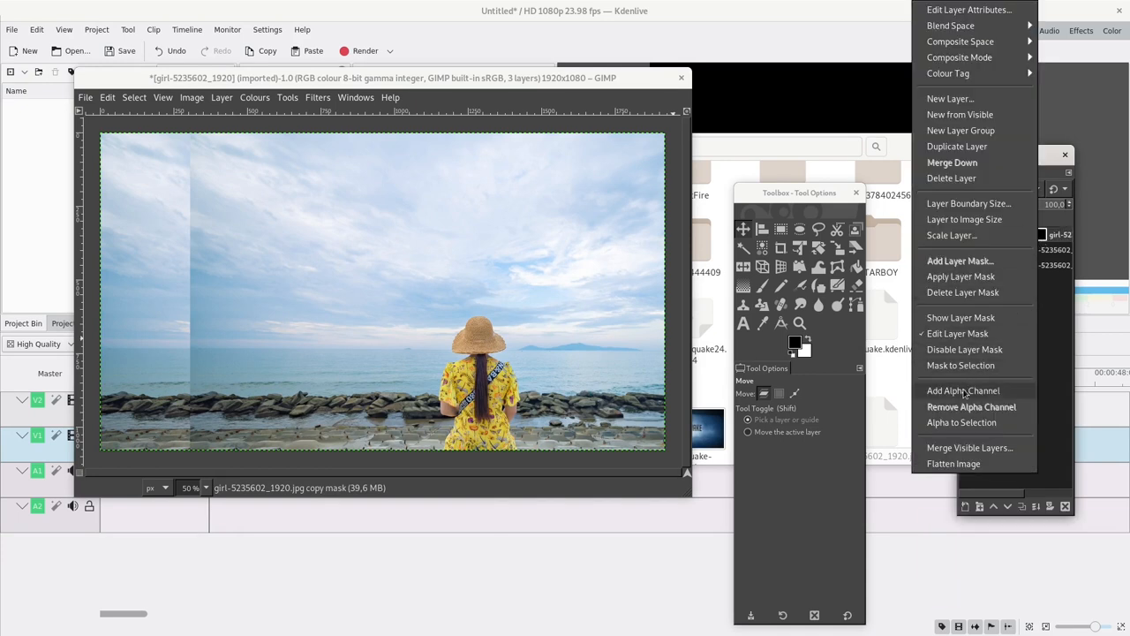
pyautogui.moveTo(965, 349)
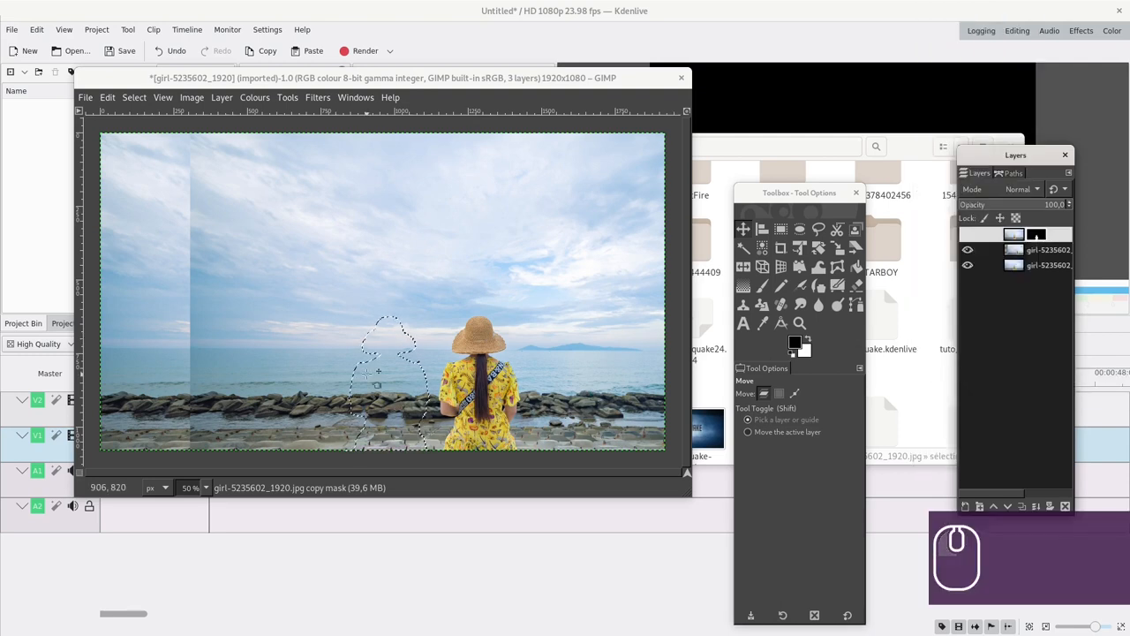
pyautogui.moveTo(315, 301)
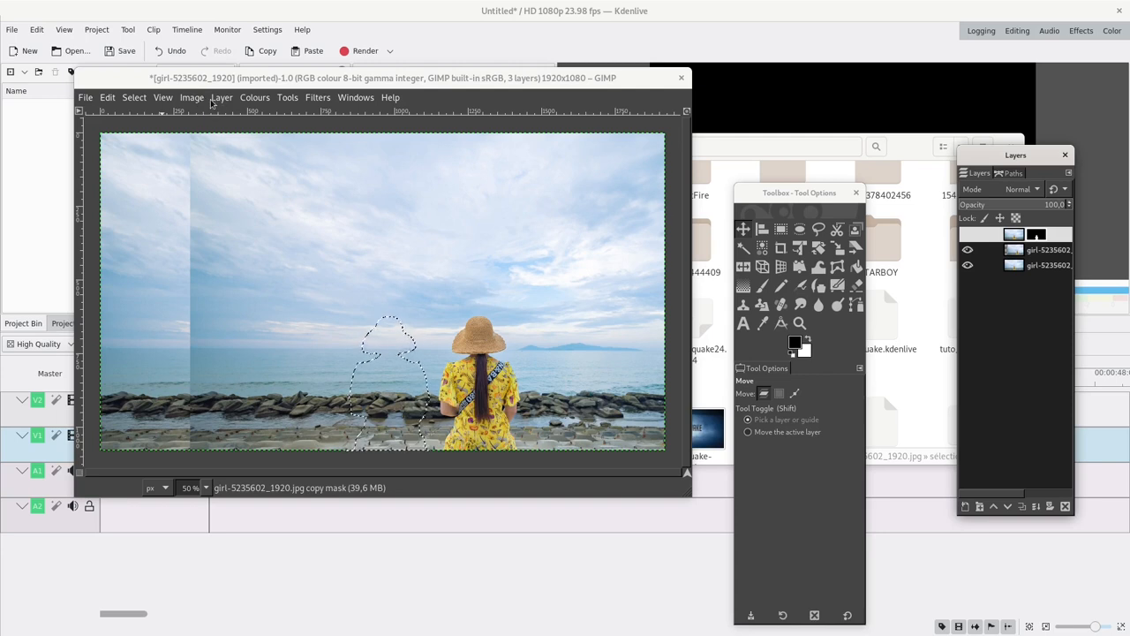
# Grow the girl-outline selection by a few pixels.
pyautogui.click(134, 97)
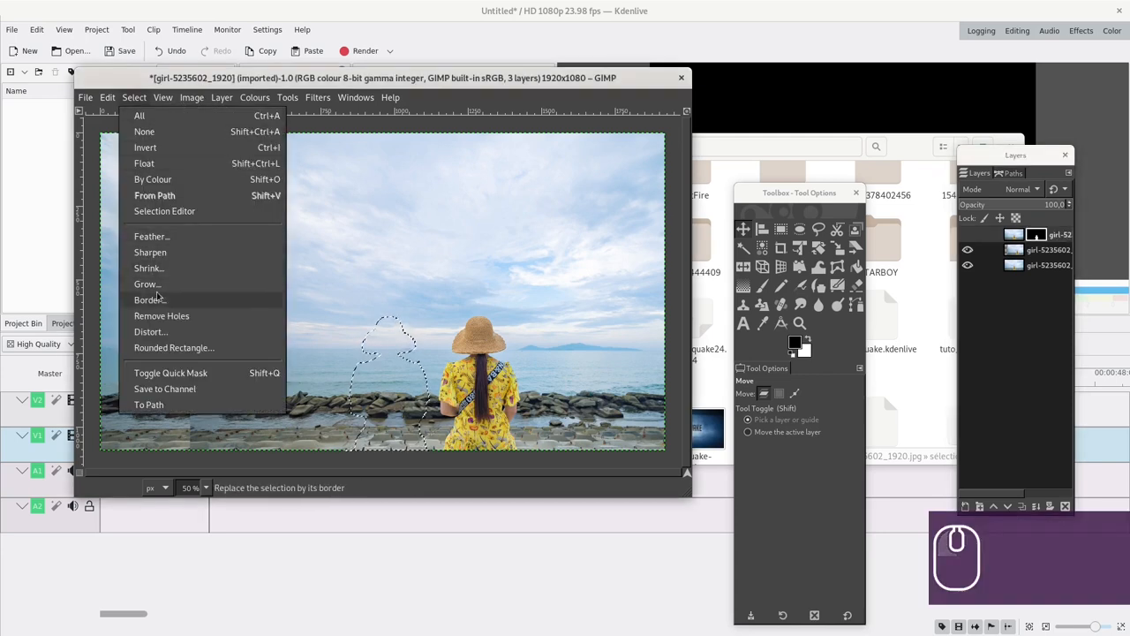
pyautogui.click(145, 283)
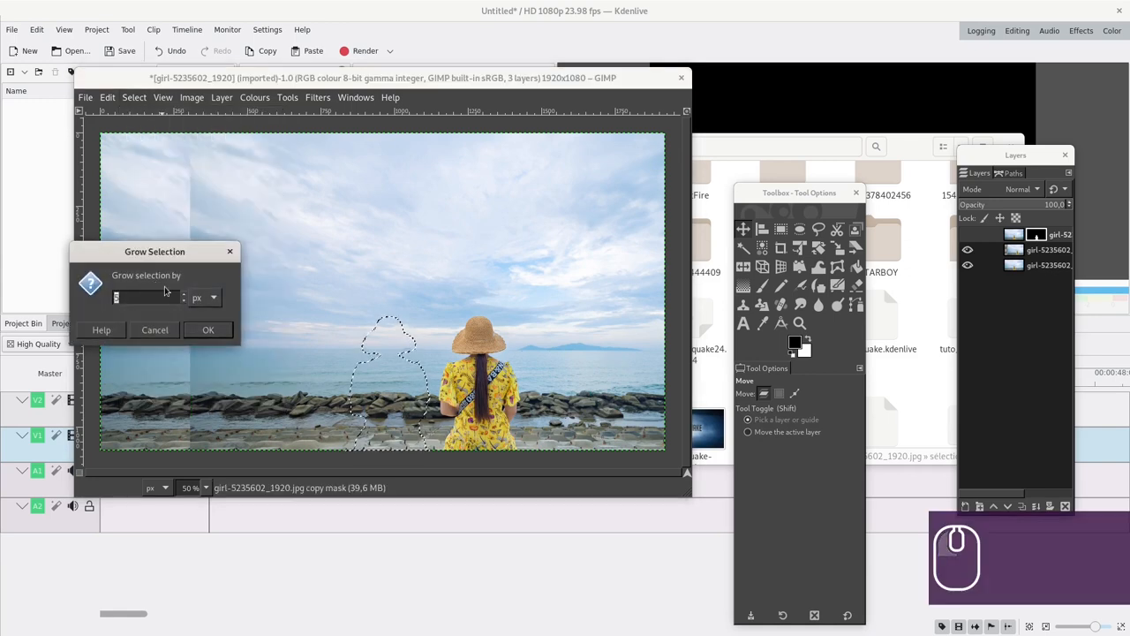
pyautogui.click(208, 331)
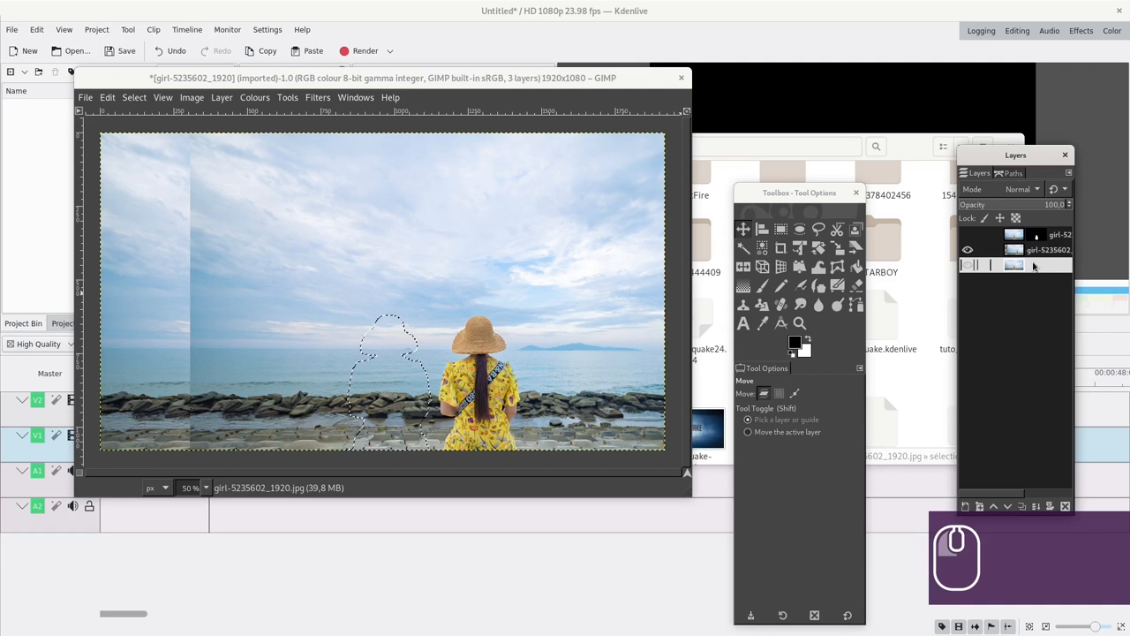
# Re-run Resynthesize on the lower photo layer to fill the grown girl area, toggling layers to check it.
pyautogui.click(318, 97)
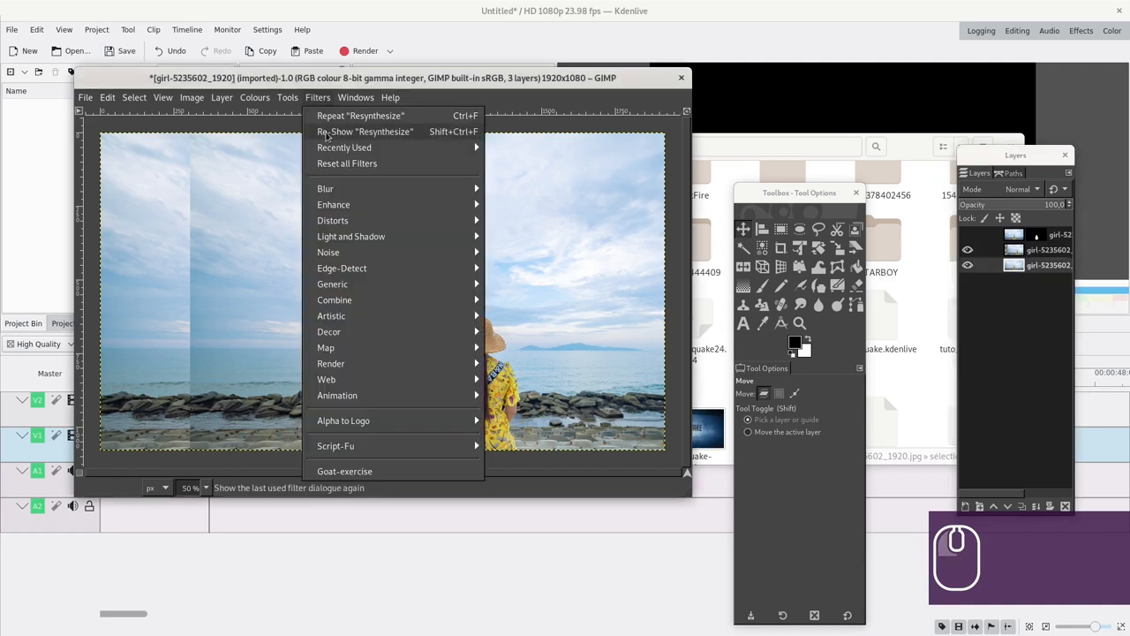
pyautogui.click(365, 130)
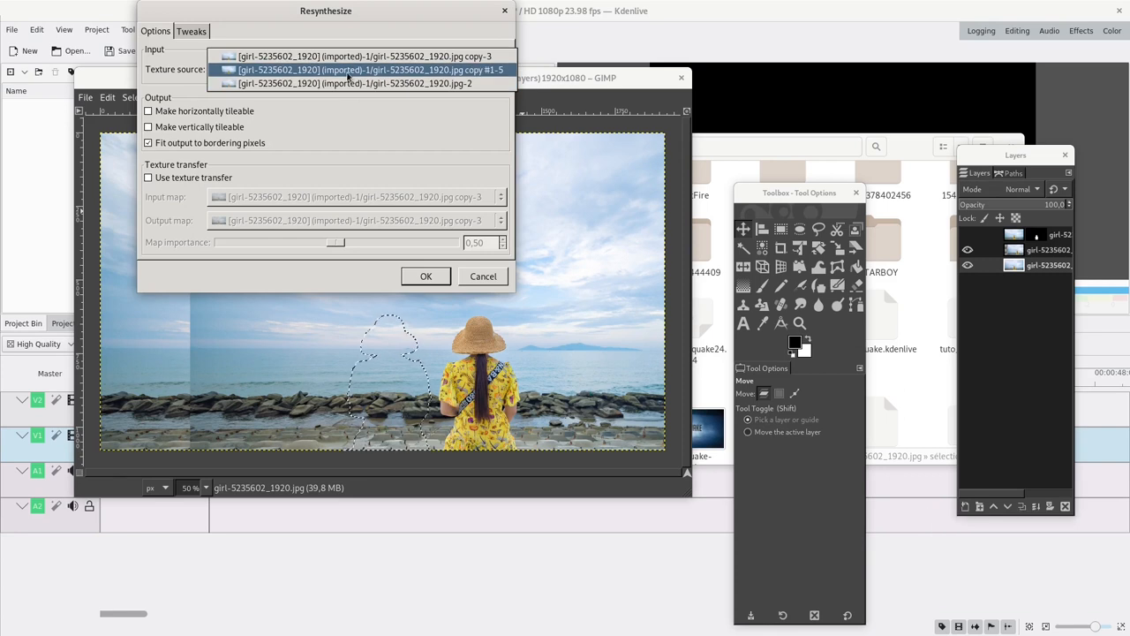
pyautogui.click(346, 71)
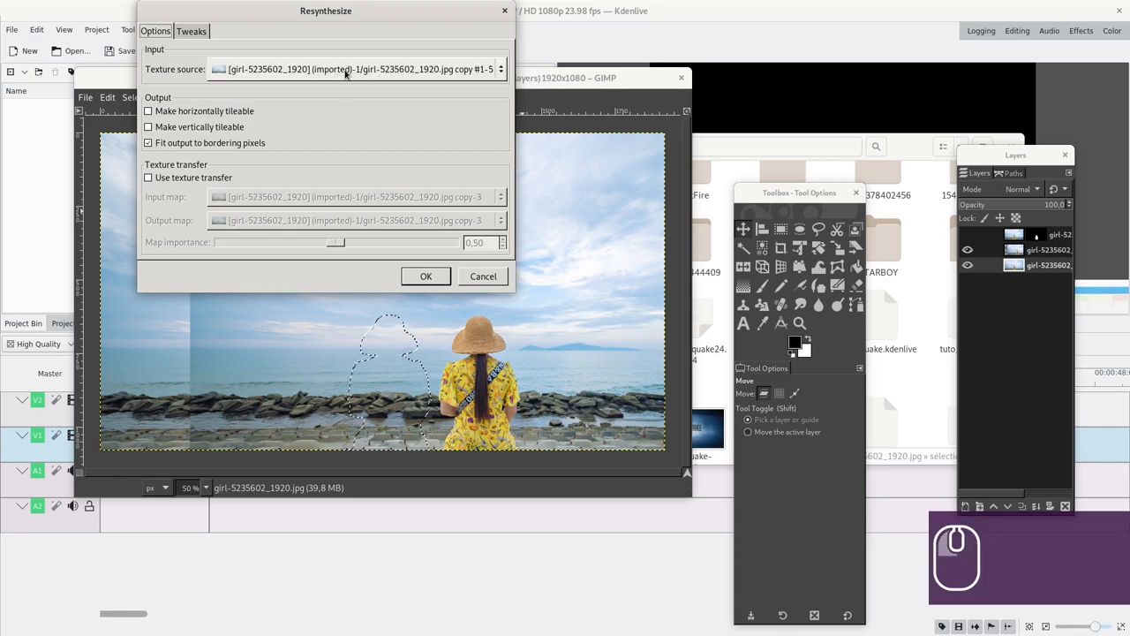
pyautogui.click(426, 276)
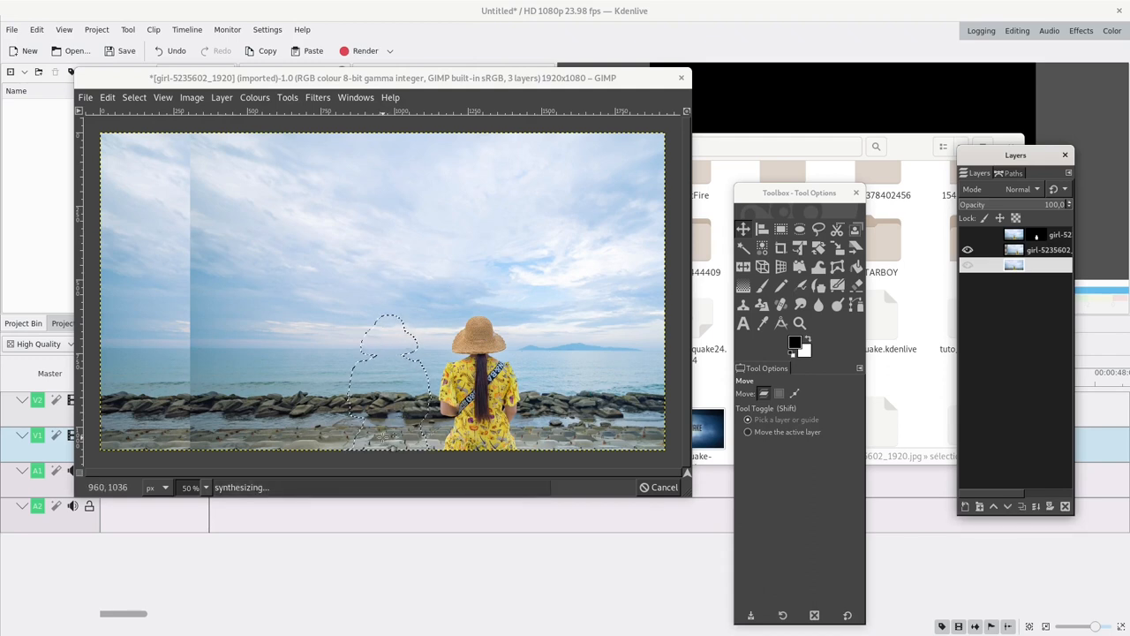
pyautogui.click(968, 265)
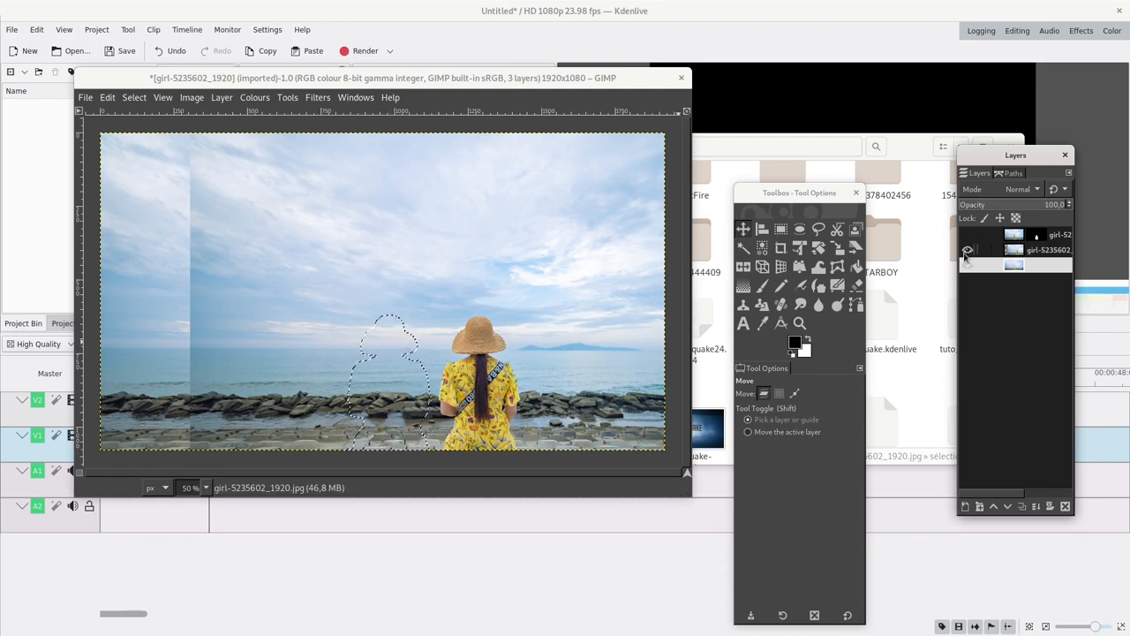
pyautogui.click(968, 251)
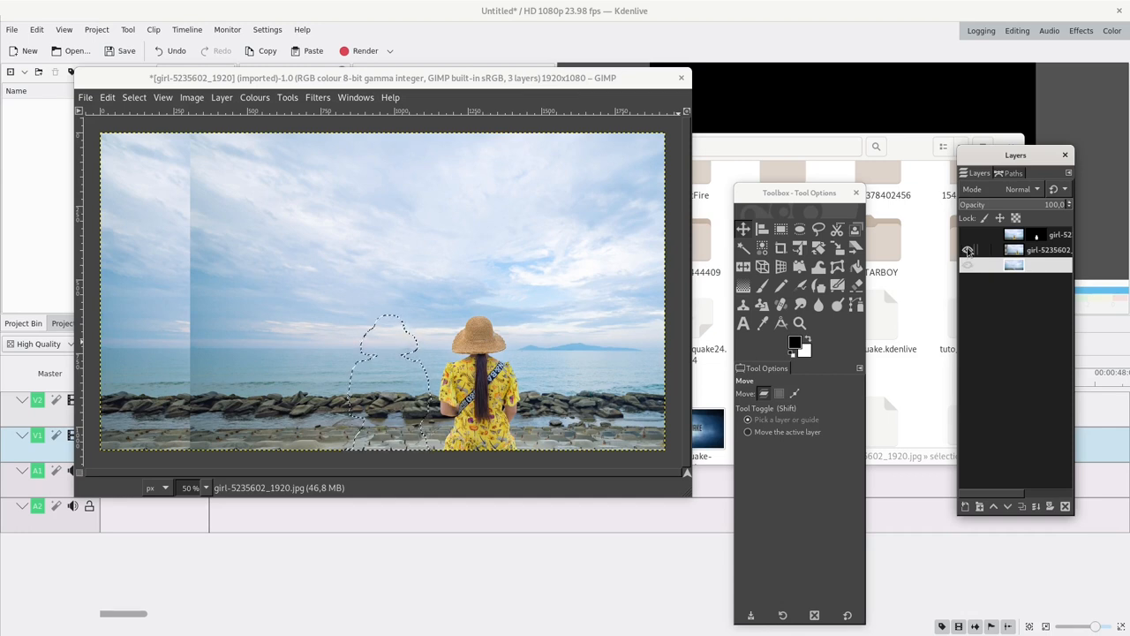
# Hide the cutout and upper layers so only the filled beach background of sky, sea and rocks shows.
pyautogui.click(968, 250)
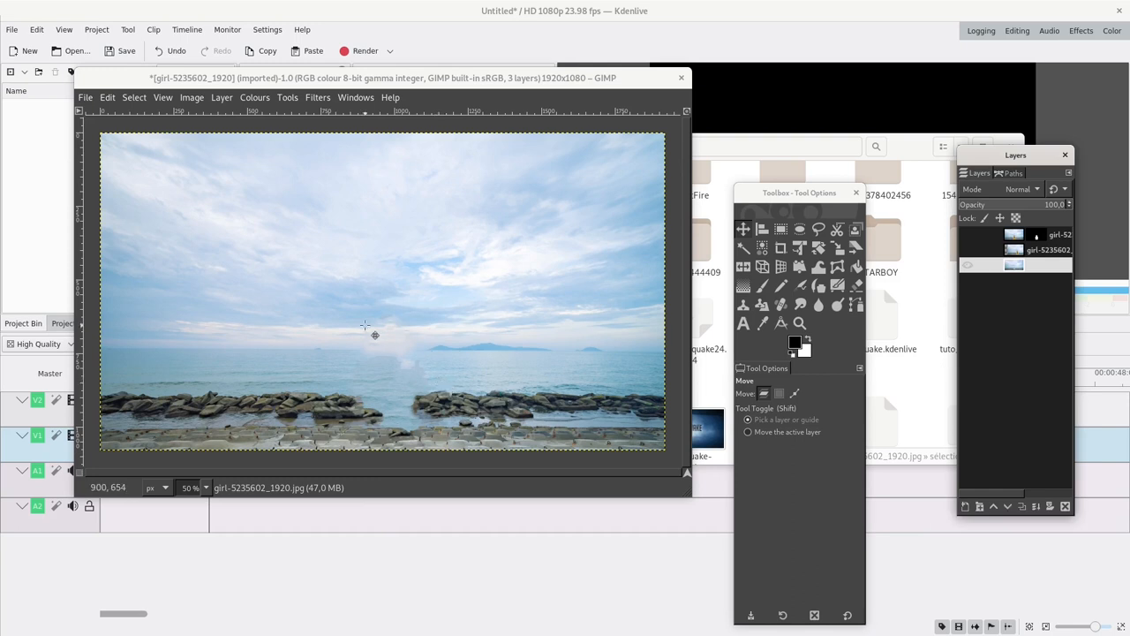
pyautogui.moveTo(223, 193)
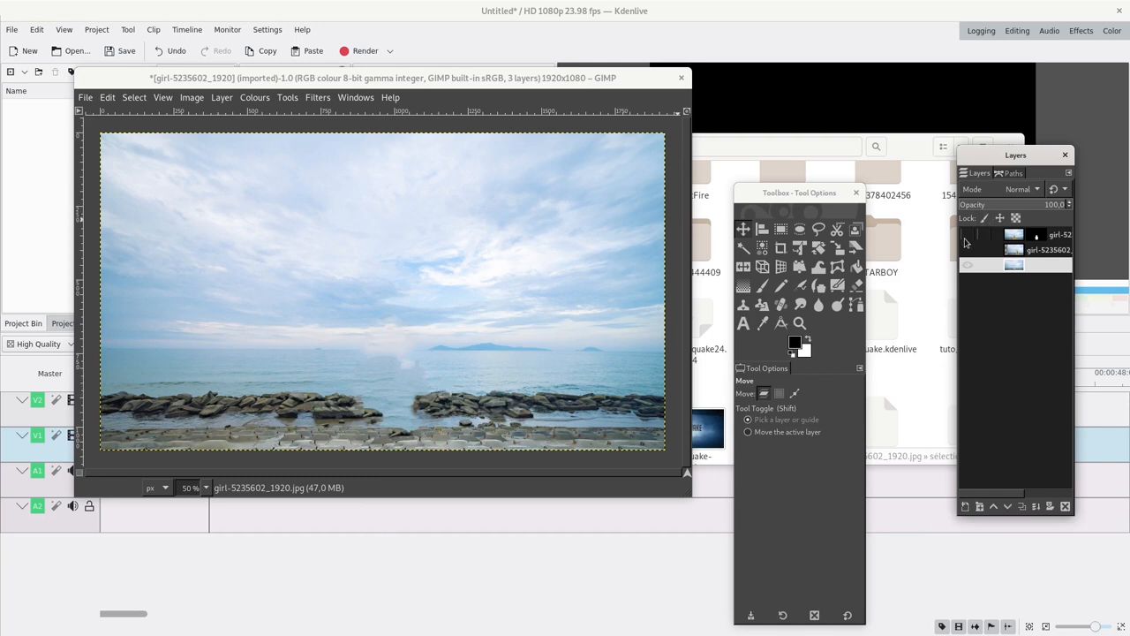
pyautogui.click(966, 235)
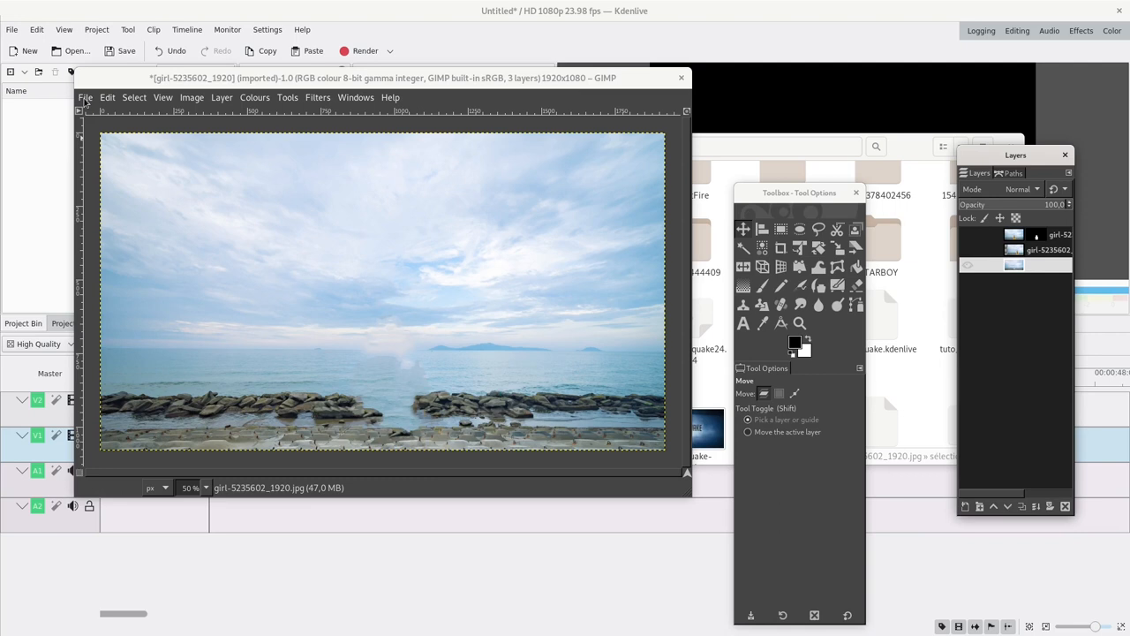
# Export the background image as girl_bg.png and the cutout as girl_nobg.png via Export As.
pyautogui.click(87, 98)
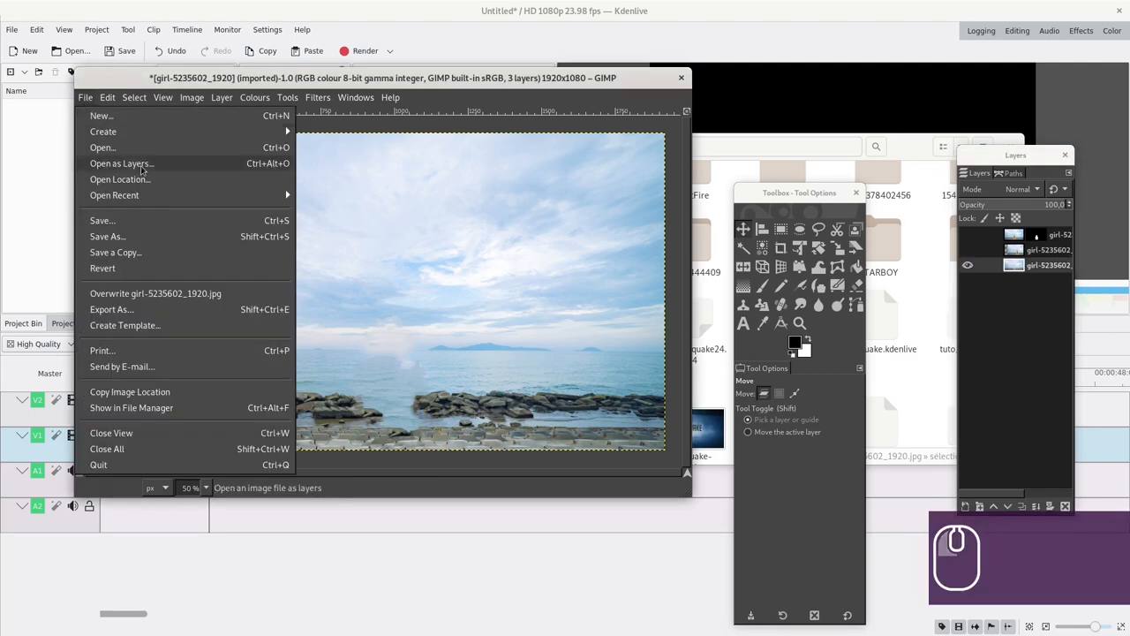
pyautogui.click(110, 309)
pyautogui.write('girl_bg.png')
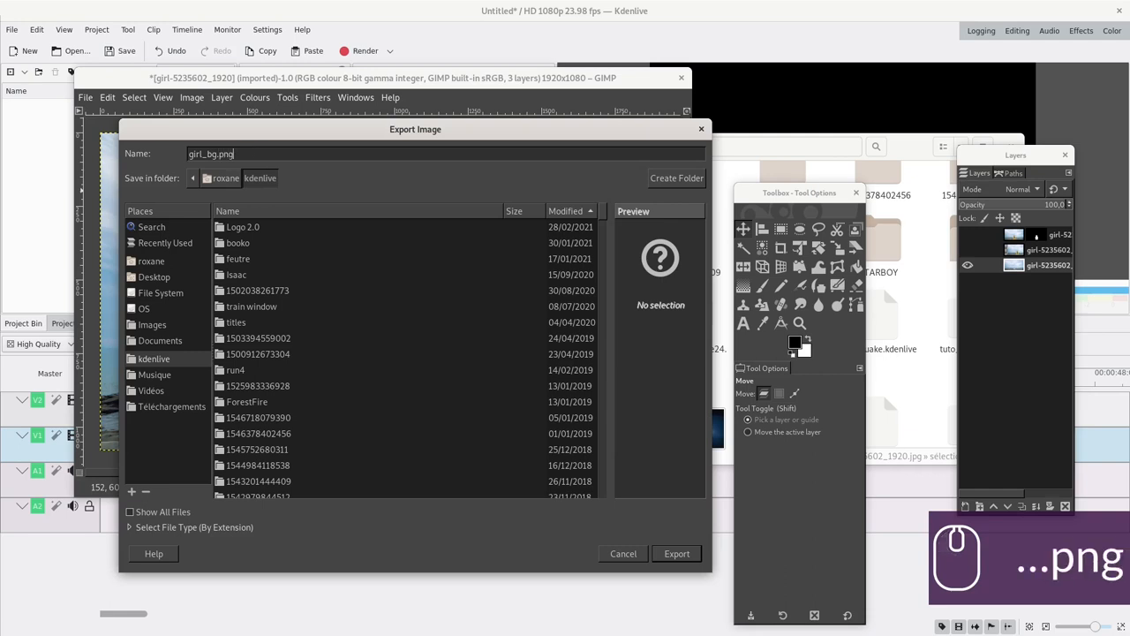
pyautogui.moveTo(678, 552)
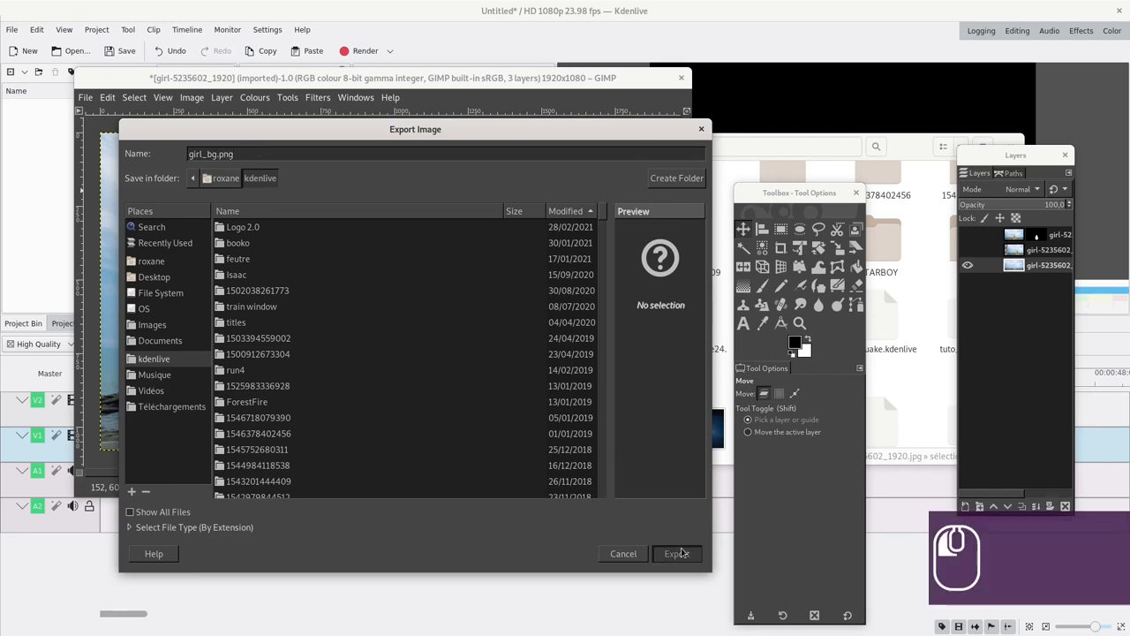
pyautogui.click(676, 553)
pyautogui.write('no')
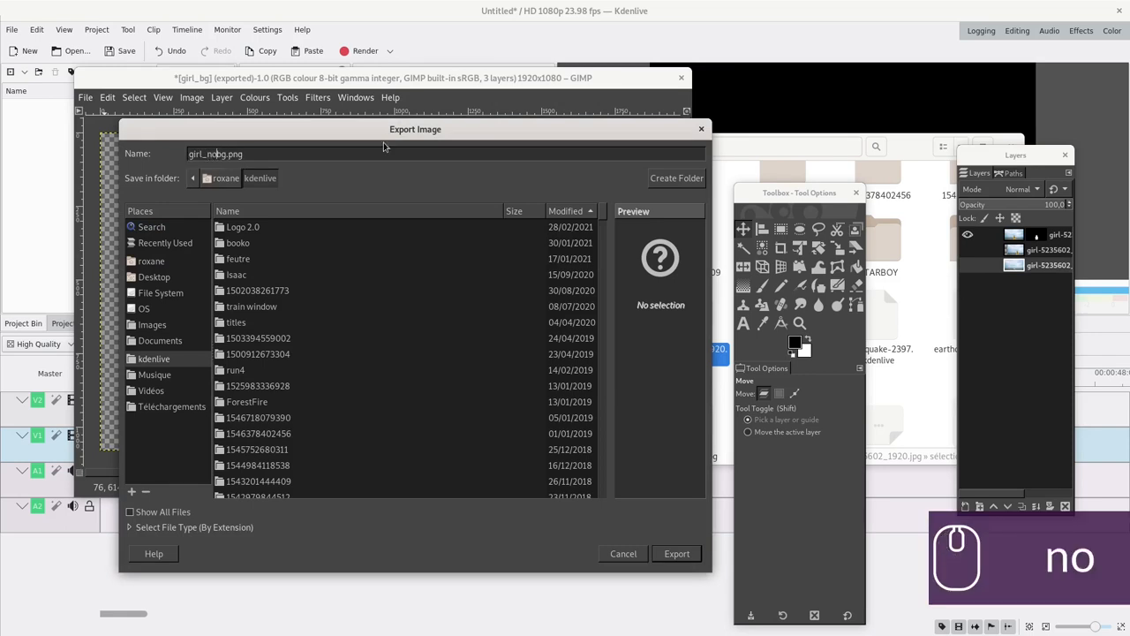
pyautogui.click(677, 553)
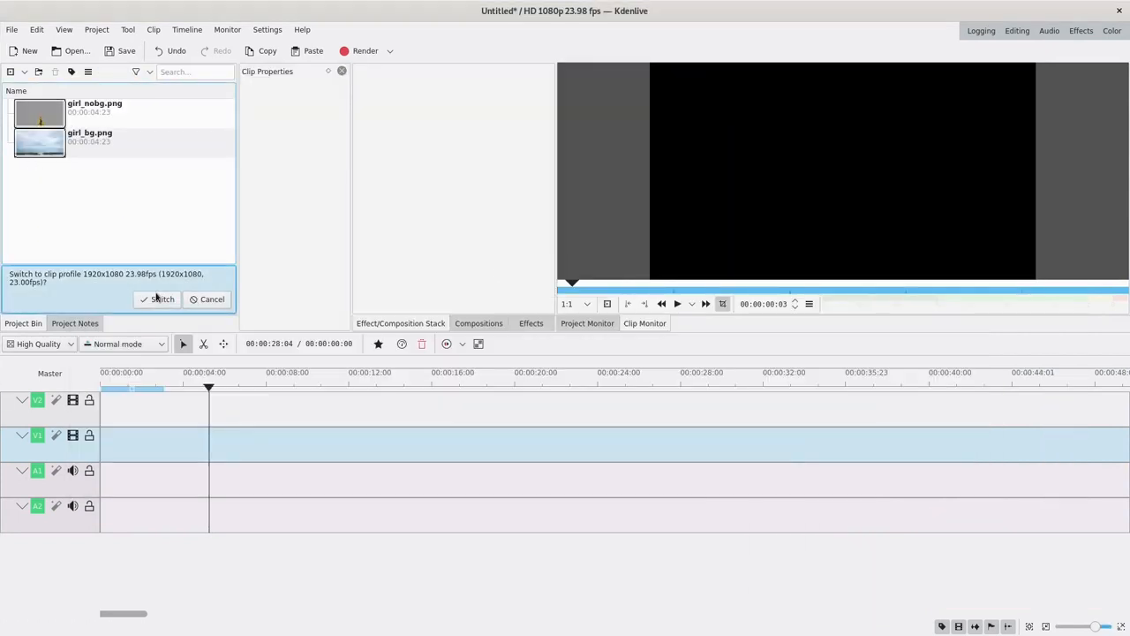
pyautogui.moveTo(211, 299)
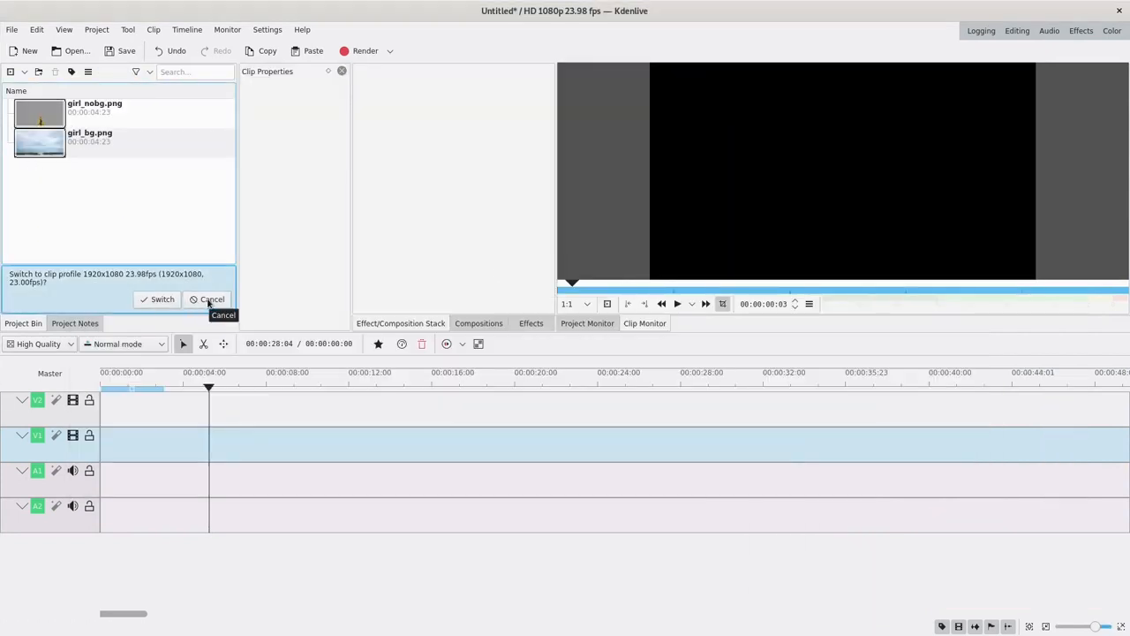
# Cancel the profile-switch prompt to keep the project profile and preview girl_bg.png.
pyautogui.click(209, 300)
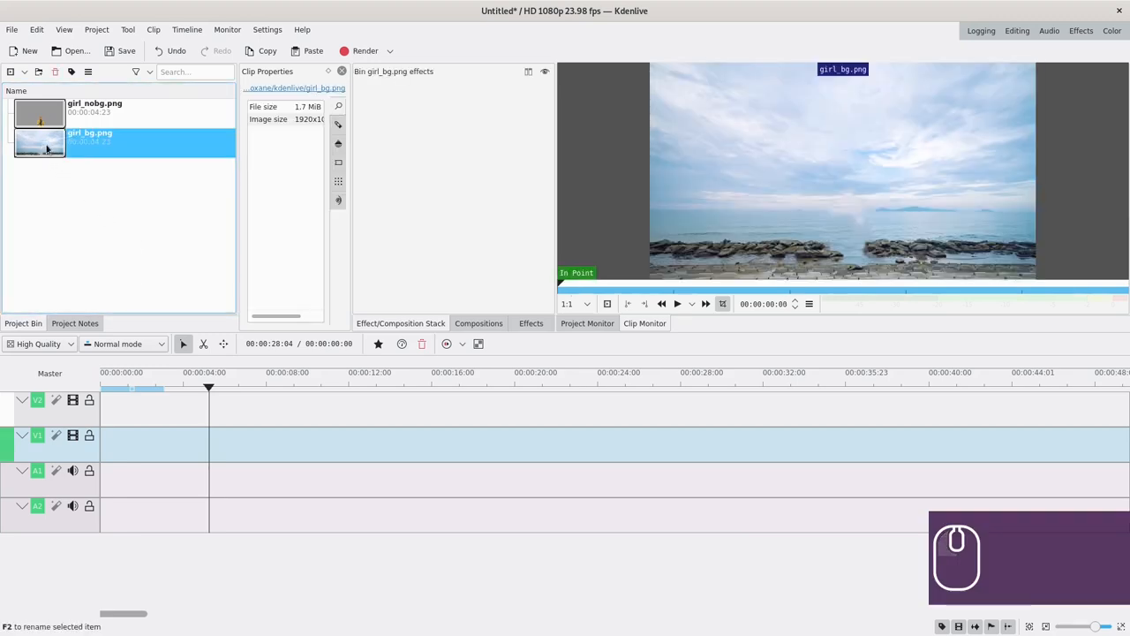
pyautogui.click(39, 113)
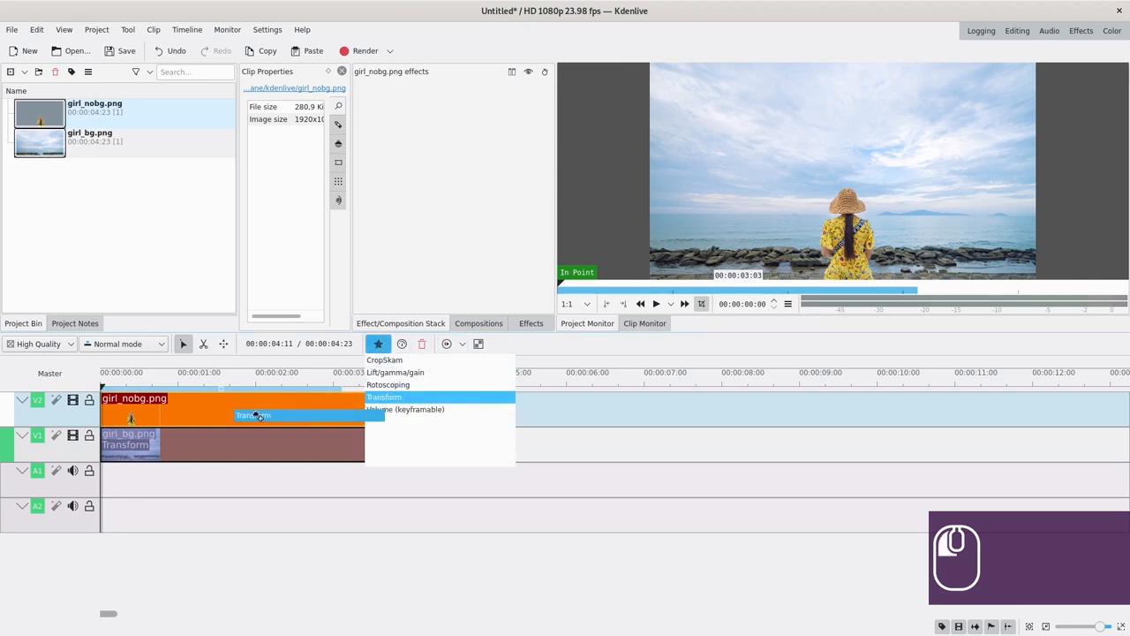
# Stack girl_nobg.png on V2 above girl_bg.png on V1 and apply Transform to each clip.
pyautogui.click(385, 396)
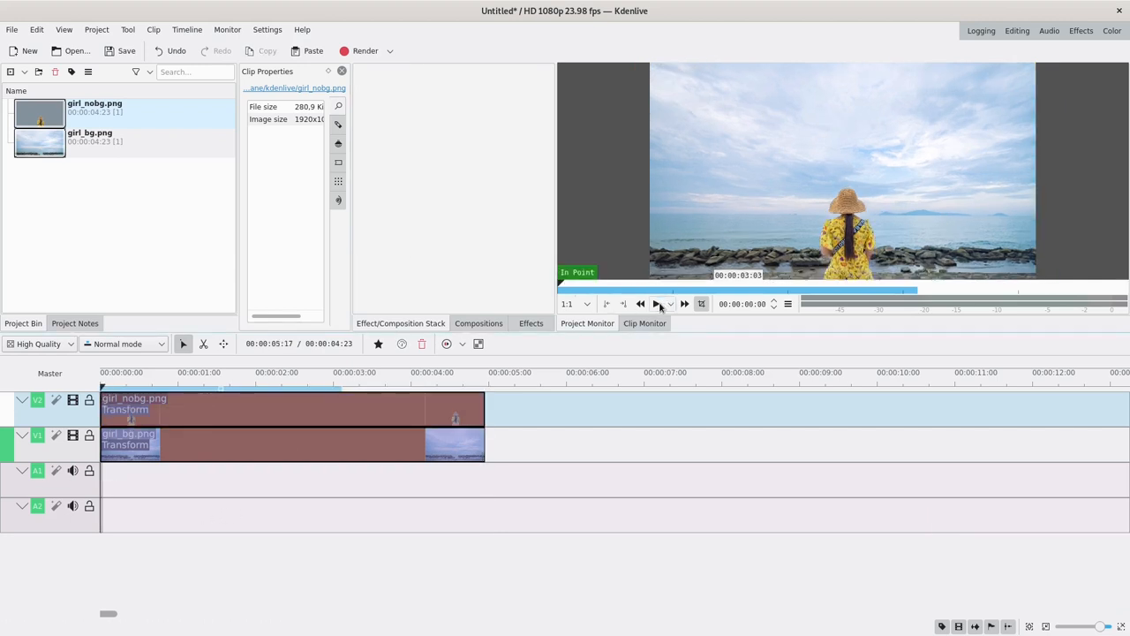
pyautogui.click(655, 303)
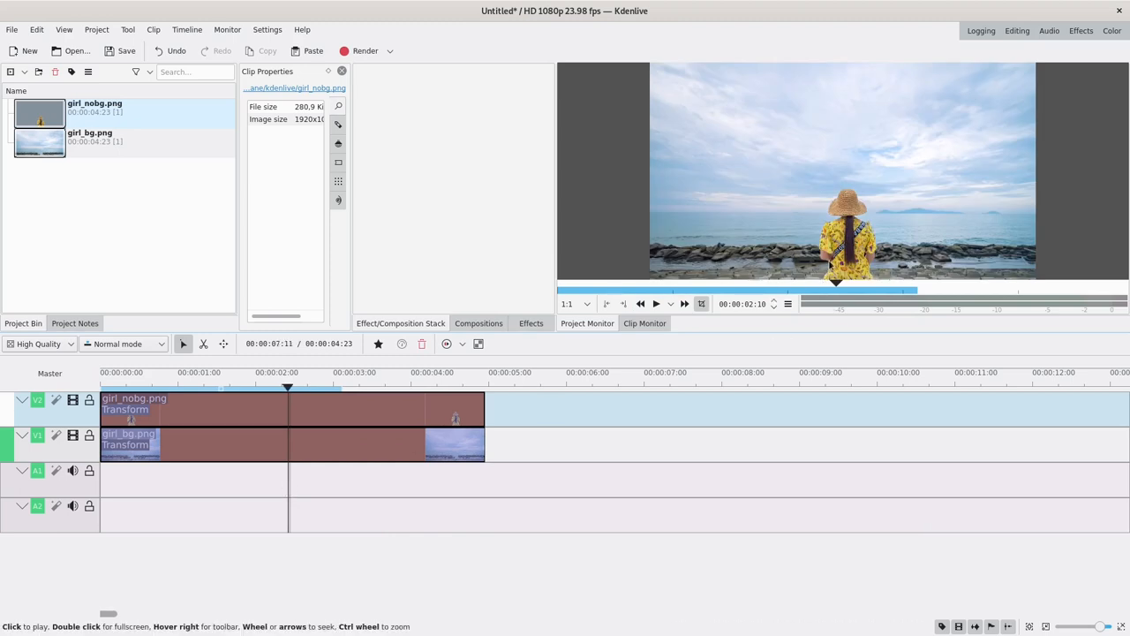
pyautogui.moveTo(908, 157)
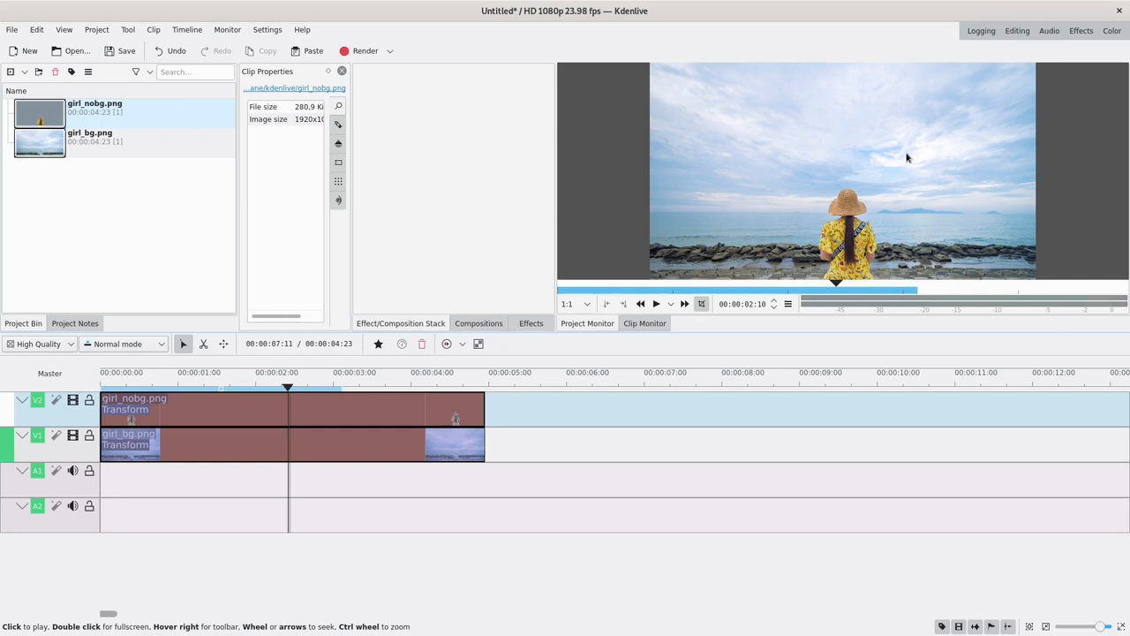